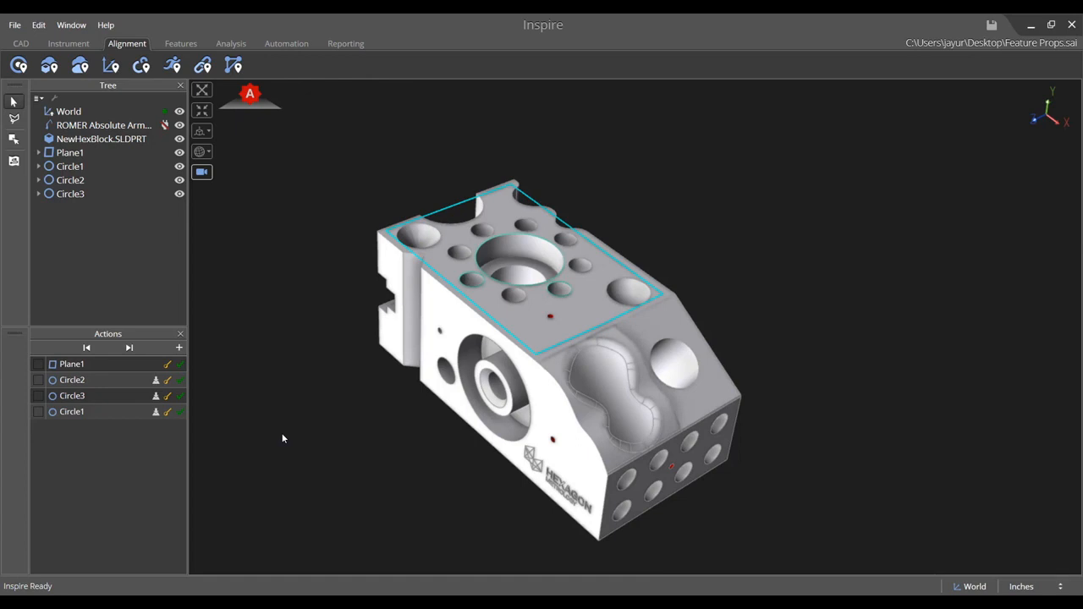
# - Open Circle1's properties and enlarge its Error Set graph (max 0.0009, RMS 0.0004, 15 points)
pyautogui.click(72, 180)
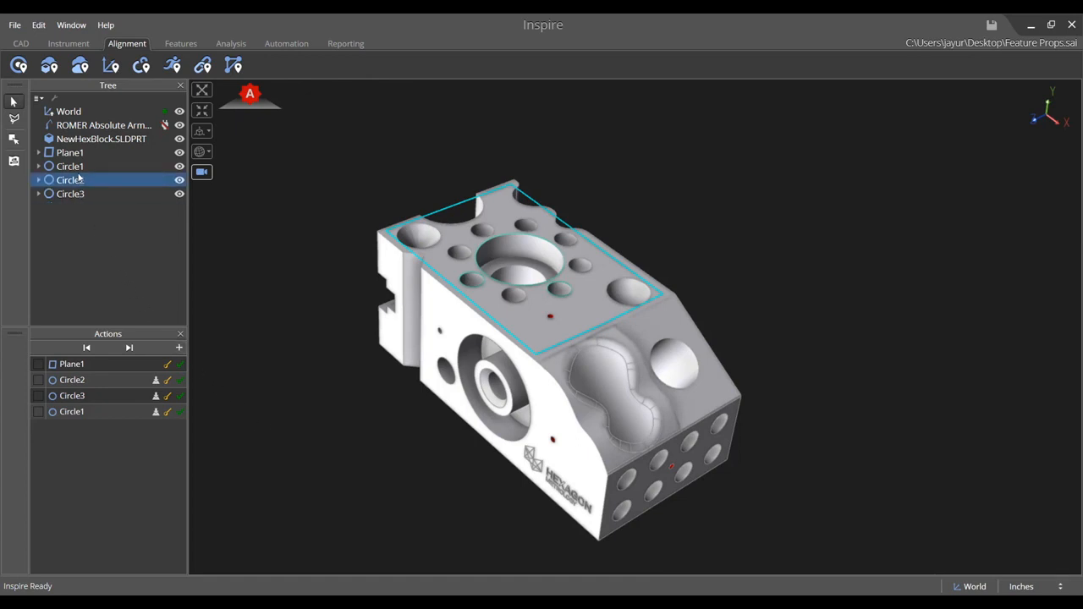
pyautogui.click(70, 166)
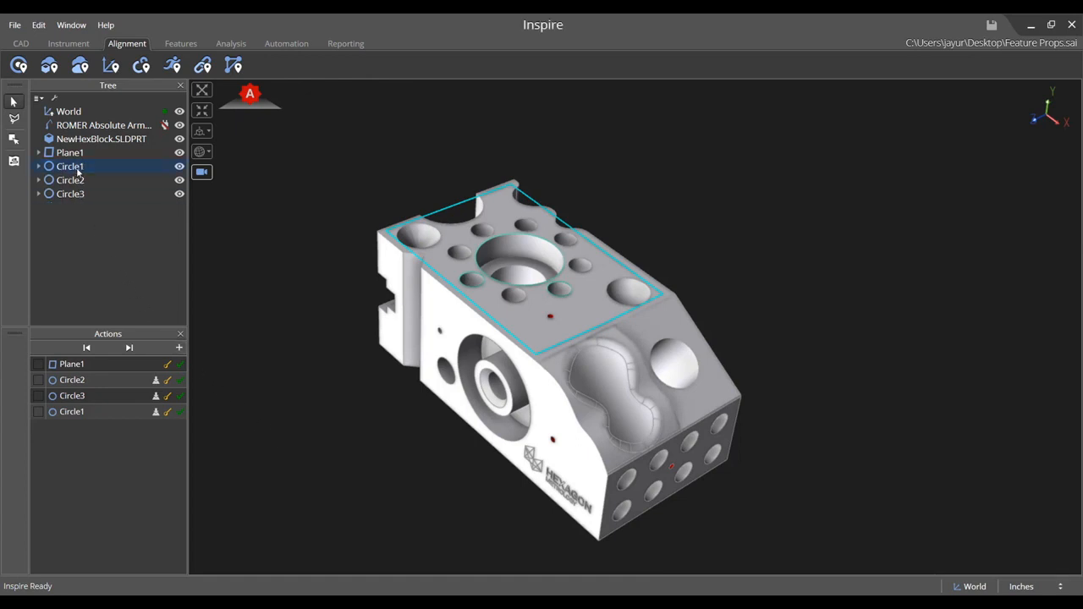
pyautogui.doubleClick(70, 166)
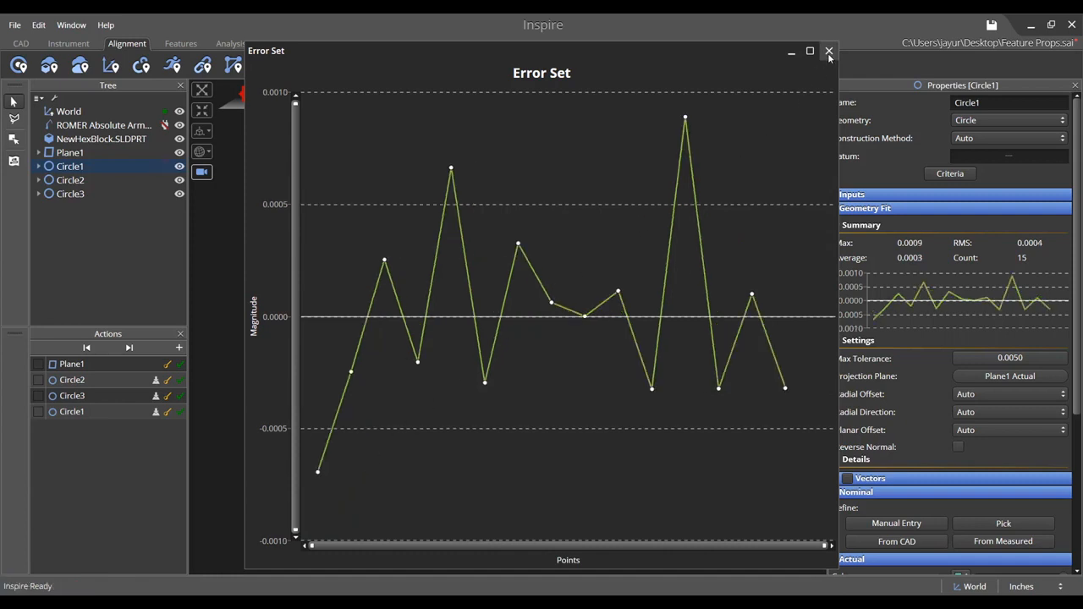
# - Close the Error Set graph and show Circle1's nominal geometry (radius 1.0000, diameter 2.0000)
pyautogui.click(830, 52)
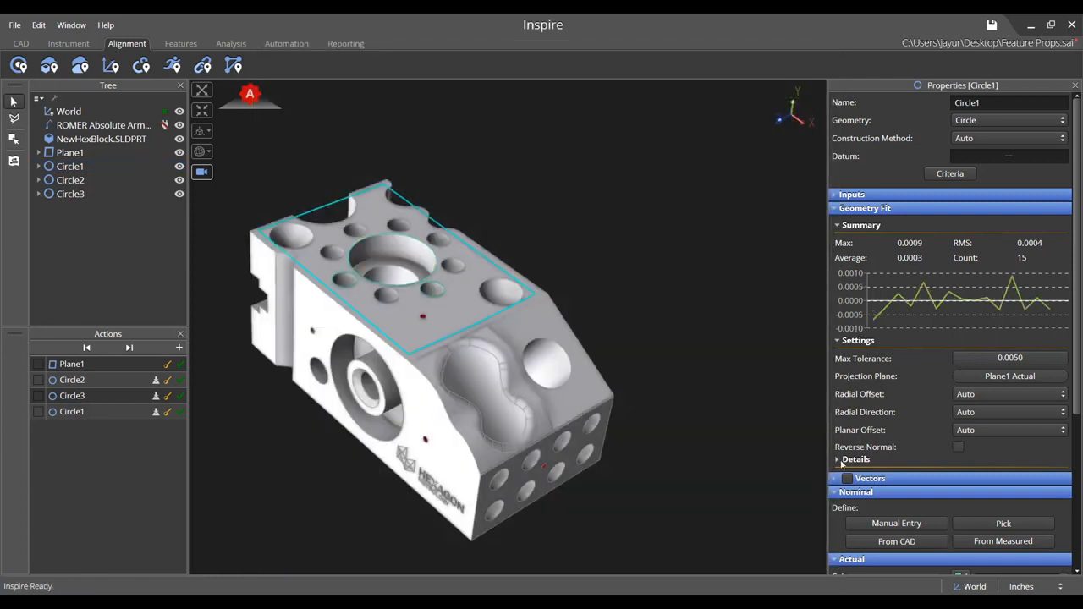
pyautogui.click(847, 478)
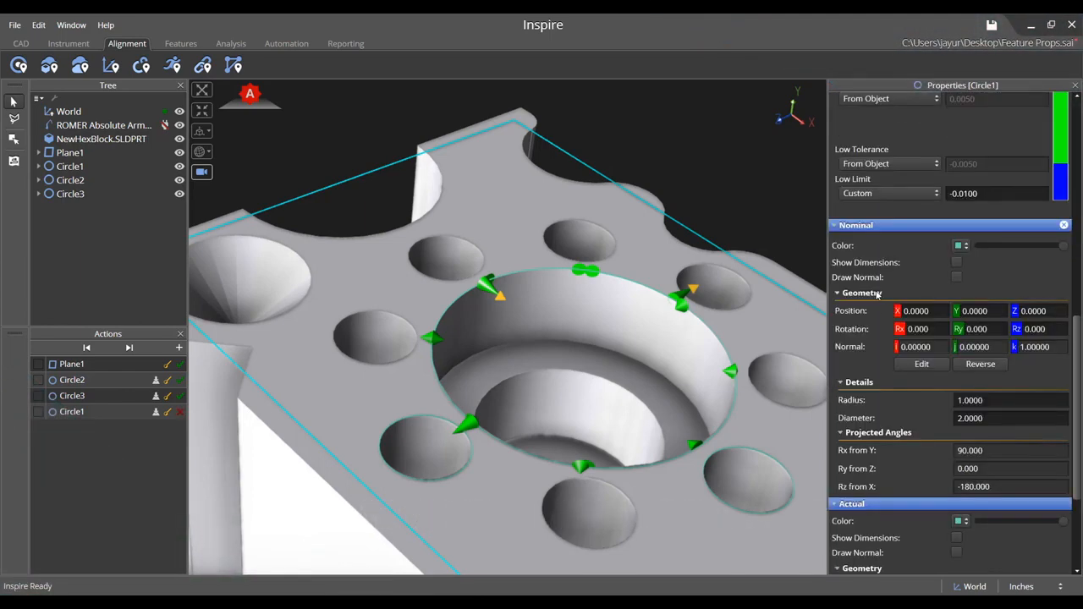
pyautogui.moveTo(878, 295)
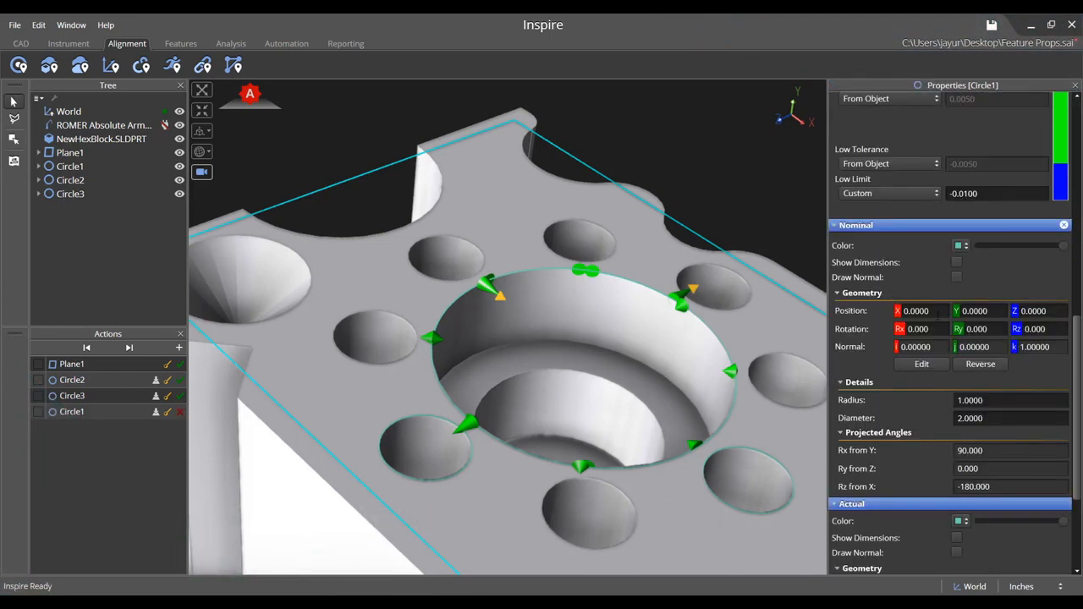
# - Enter Circle1's nominal position 3.15, 3.94, 2.36 with Rx and Ry rotations of -90
pyautogui.write('3')
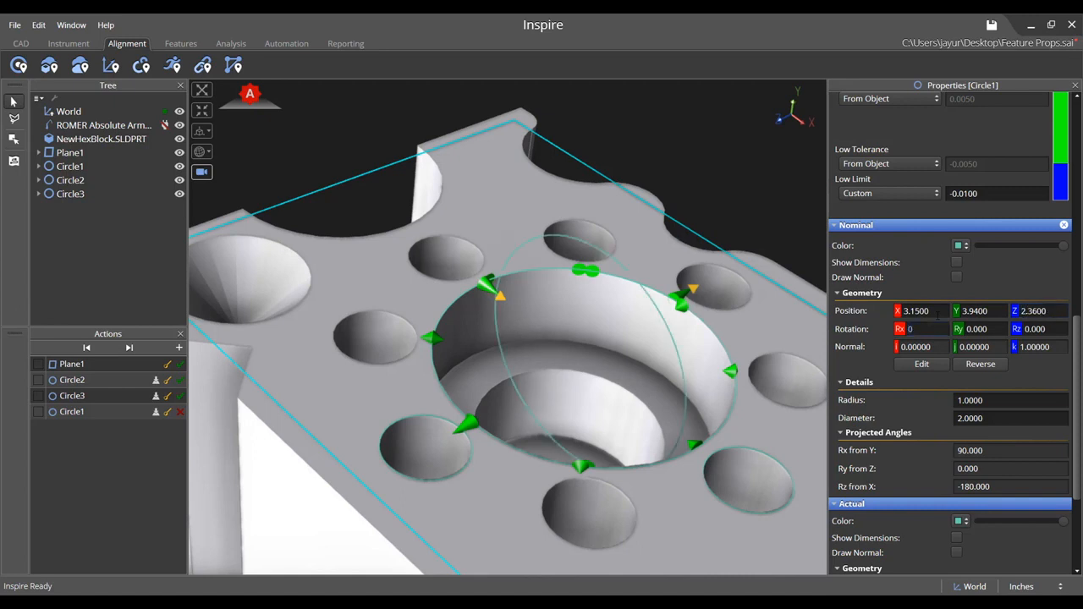
pyautogui.write('-90.000')
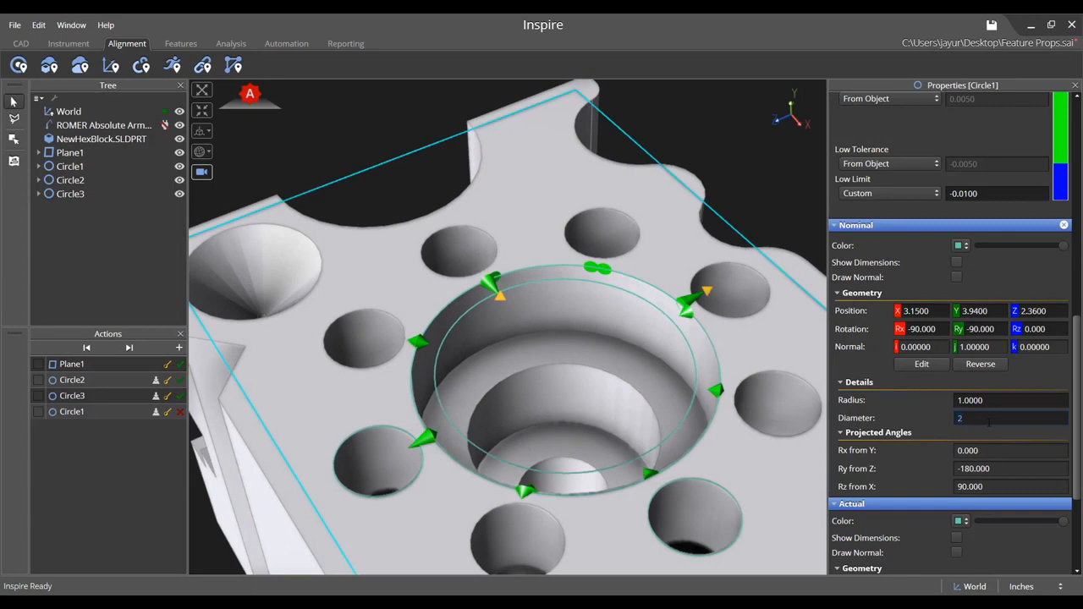
pyautogui.write('.3')
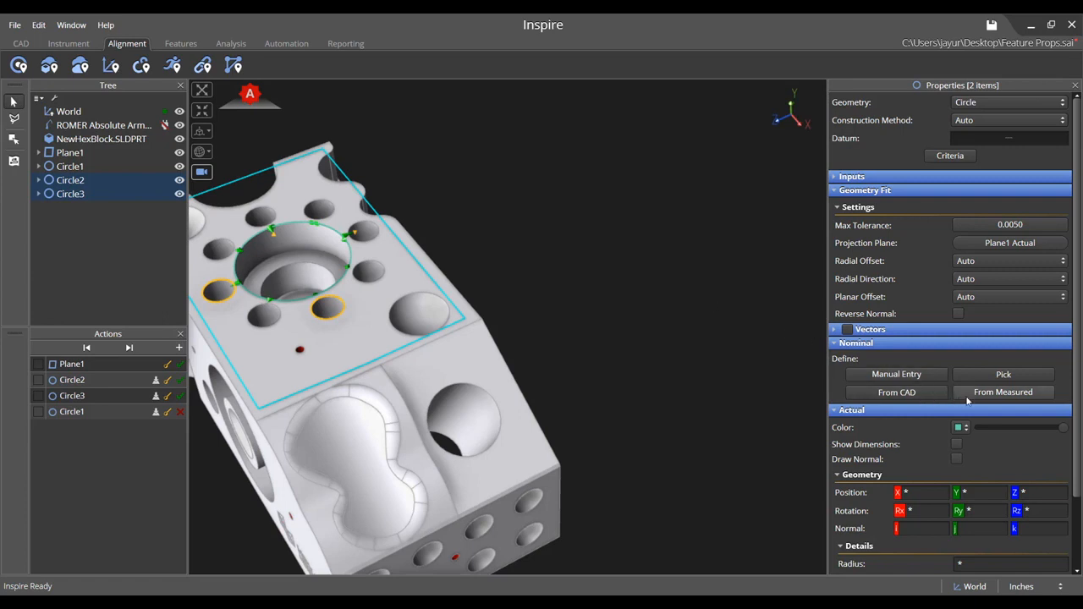
# - Set Circle2 and Circle3 nominals From Measured (radius 0.3240, diameter 0.6480)
pyautogui.click(1002, 392)
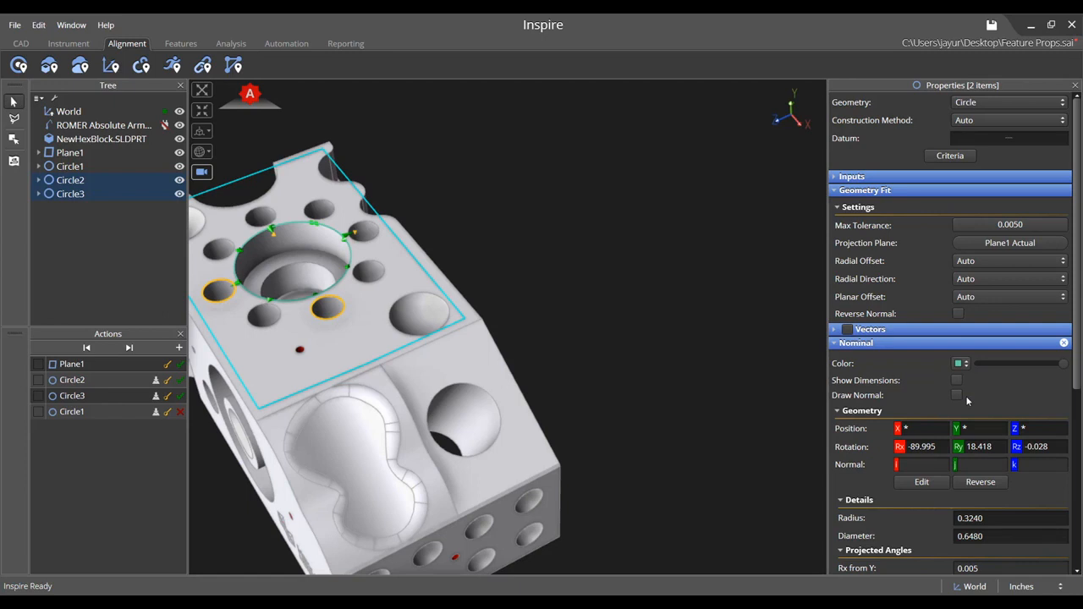
pyautogui.moveTo(912, 401)
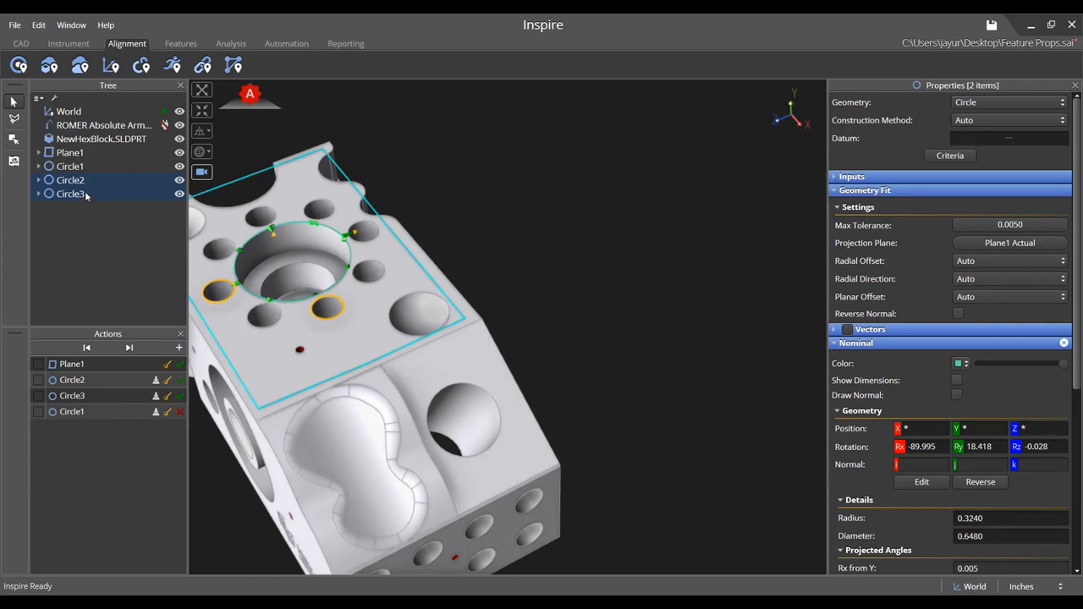
# - Select only Circle2 and enter -90.000 as its nominal Ry rotation
pyautogui.click(71, 180)
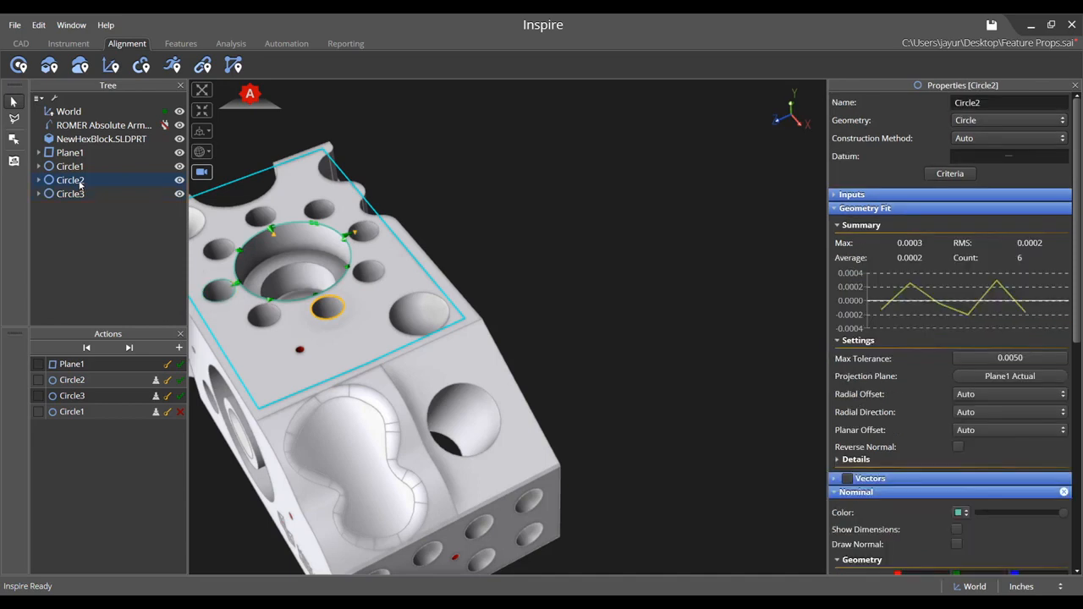
pyautogui.scroll(-3)
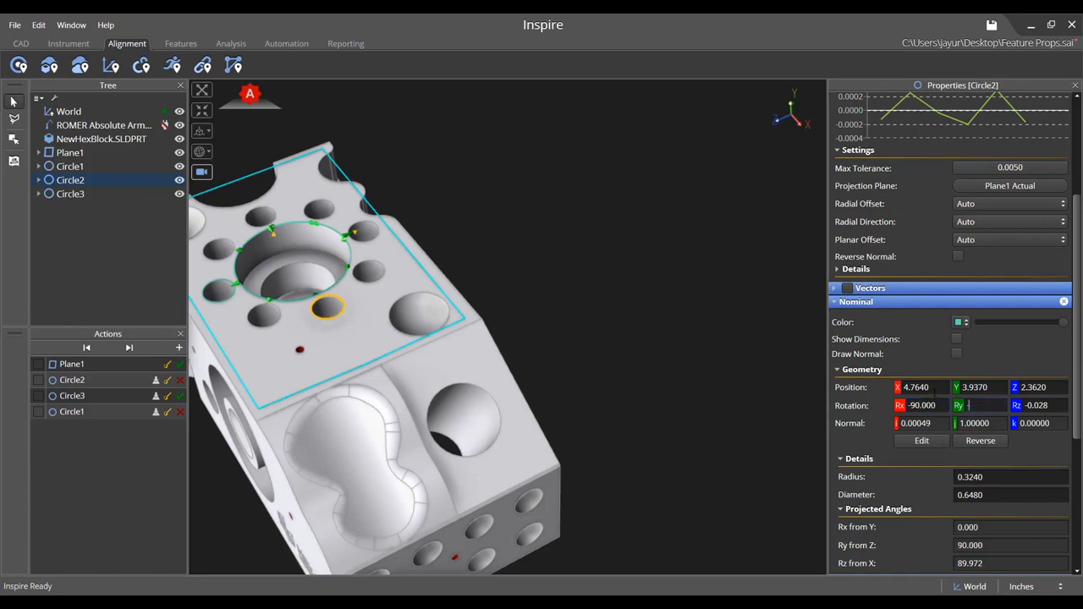
pyautogui.write('-90.000')
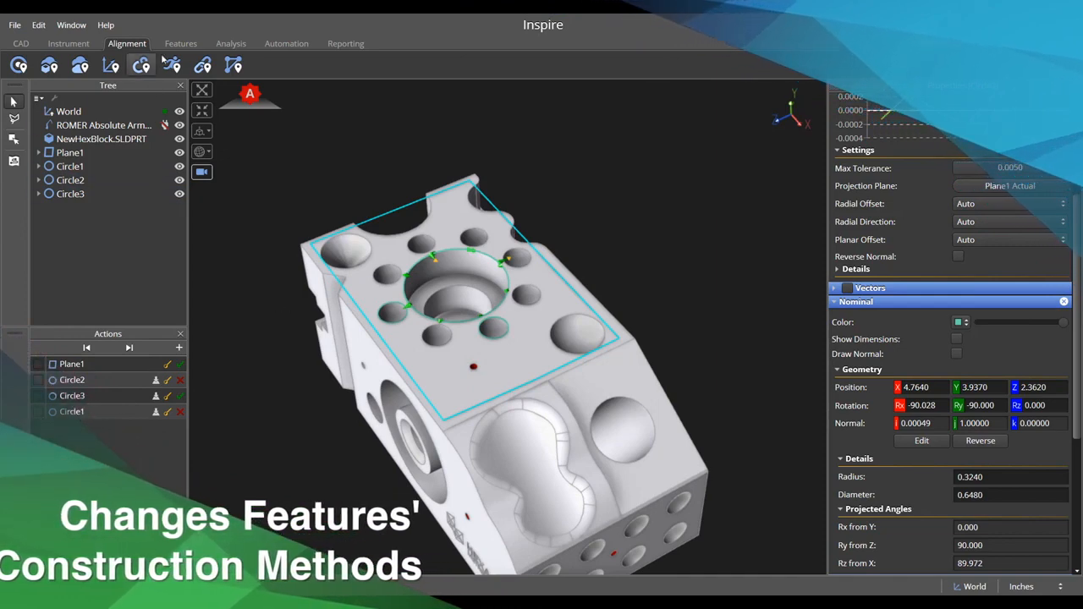
# - Create Line1 using Fit To Points, with Circle2 and Circle3 as inputs
pyautogui.click(180, 43)
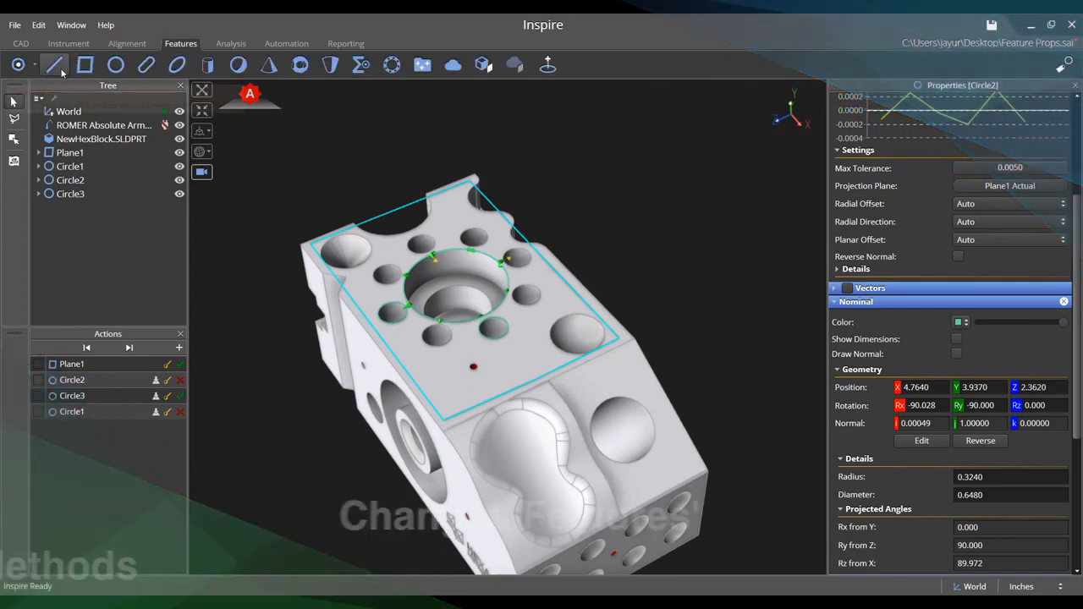
pyautogui.click(53, 64)
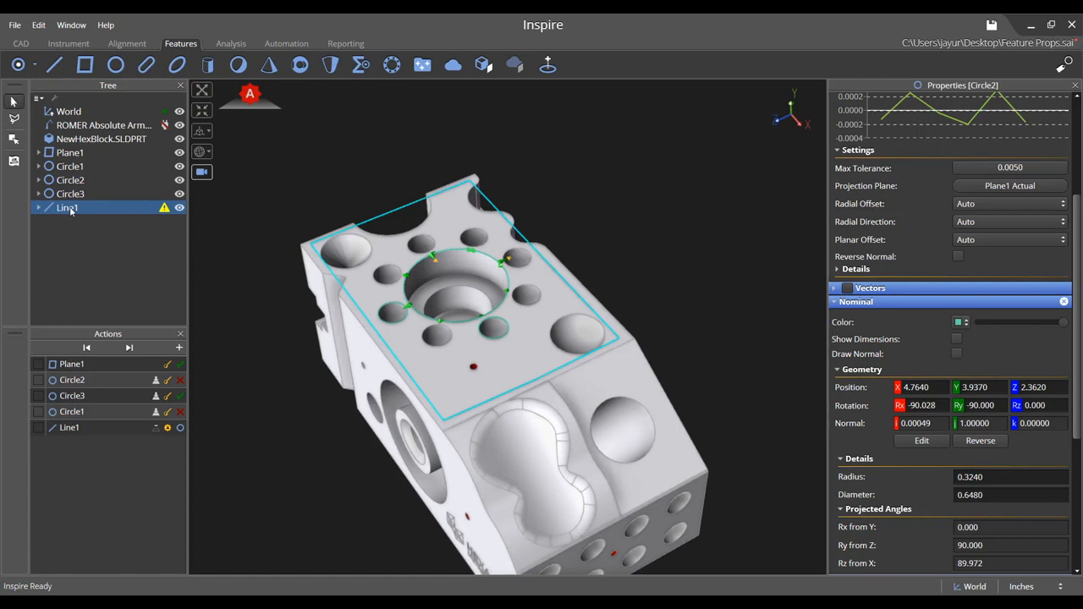
pyautogui.click(67, 208)
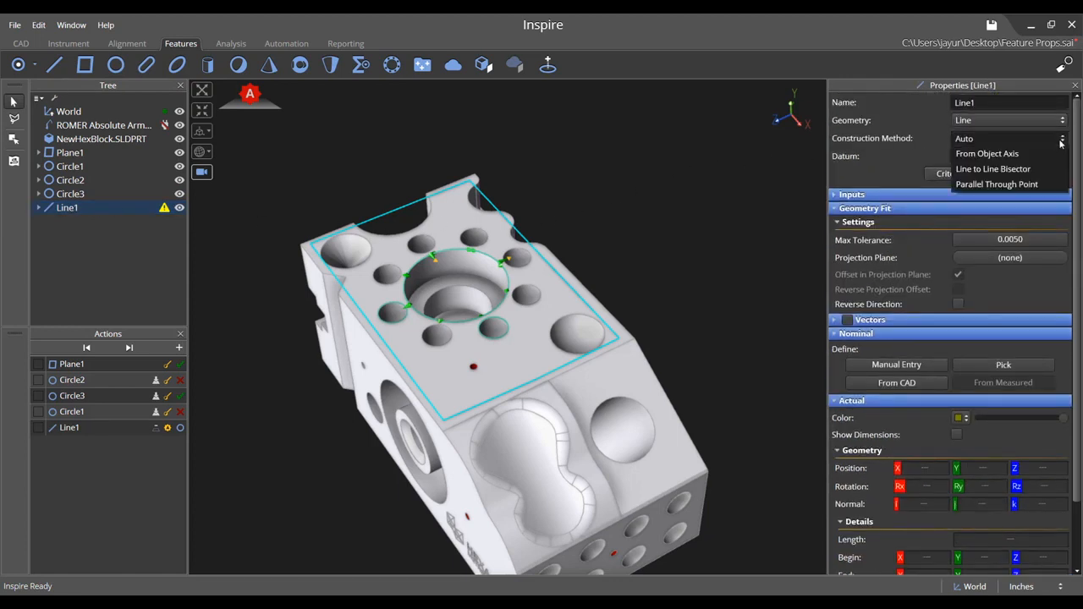
pyautogui.click(981, 138)
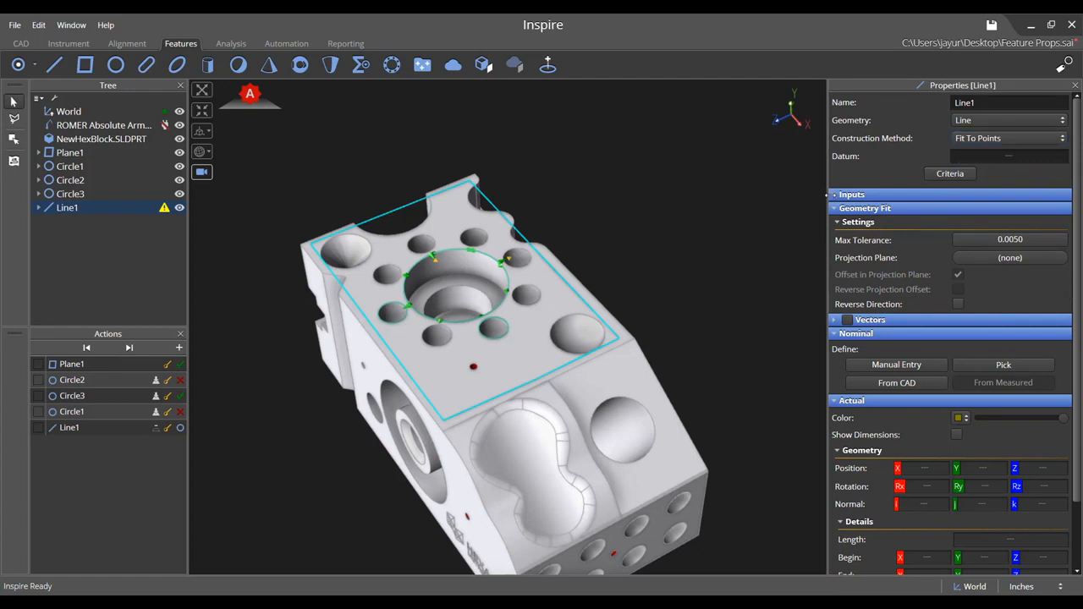
pyautogui.click(851, 194)
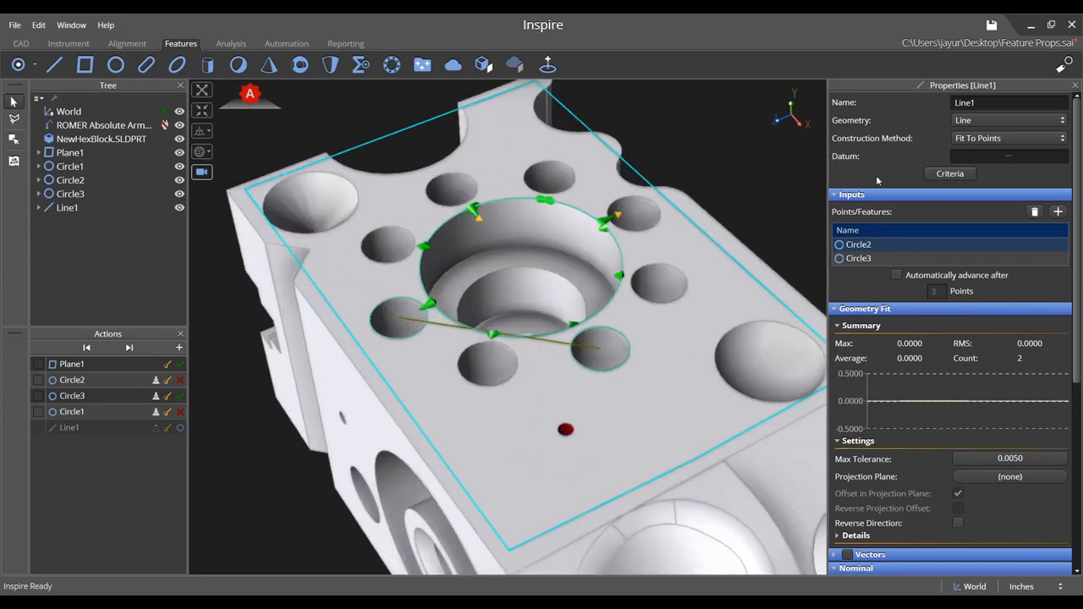
# - Switch Line1 to Between Point And Planar, using Circle3 and Plane1 as inputs
pyautogui.click(1061, 138)
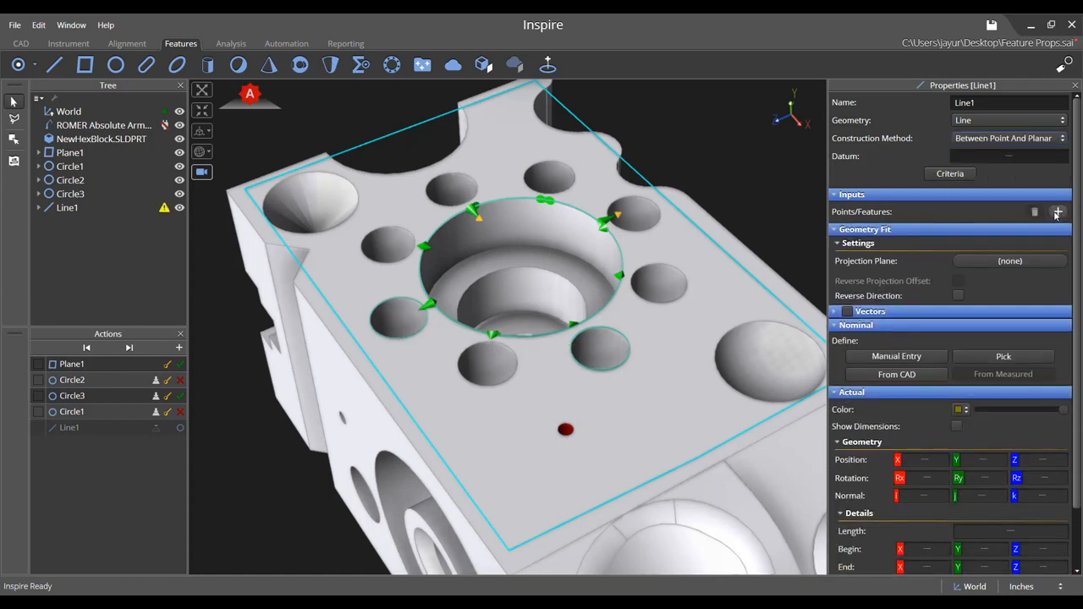
pyautogui.click(1057, 212)
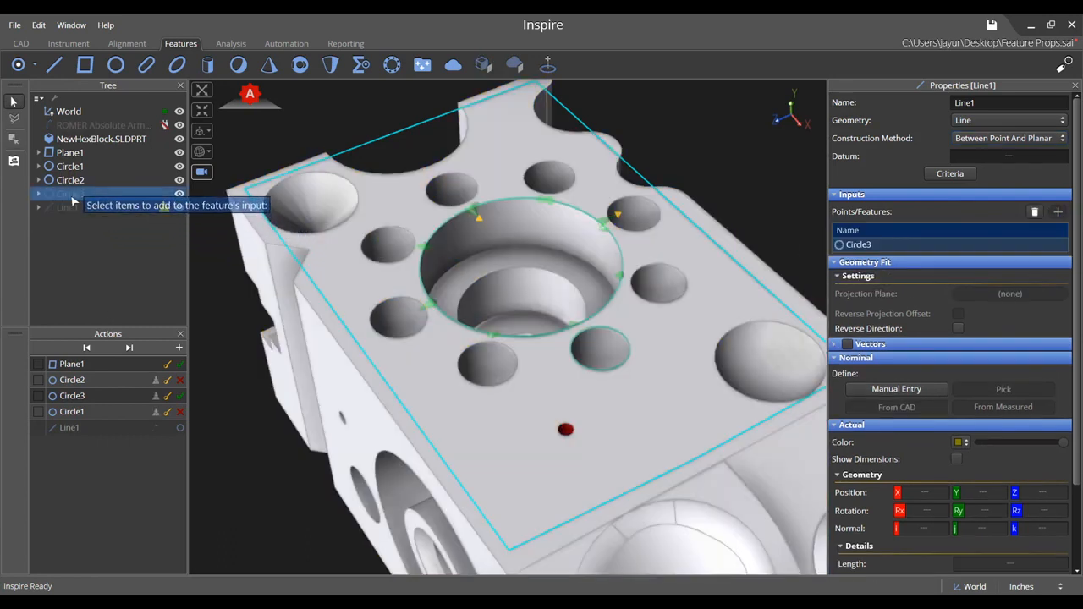
pyautogui.click(70, 151)
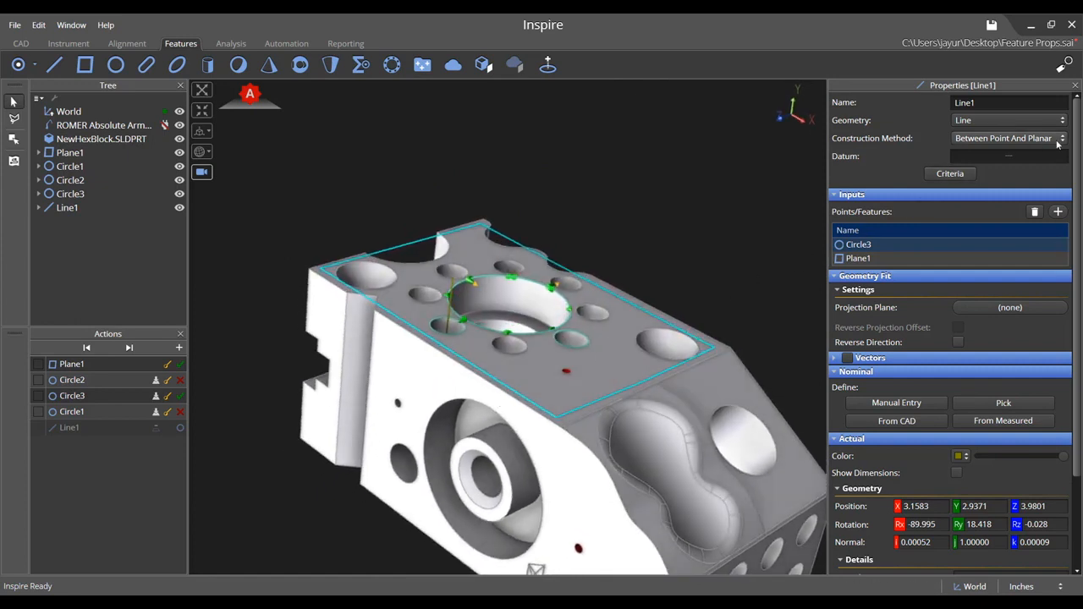
pyautogui.click(1061, 138)
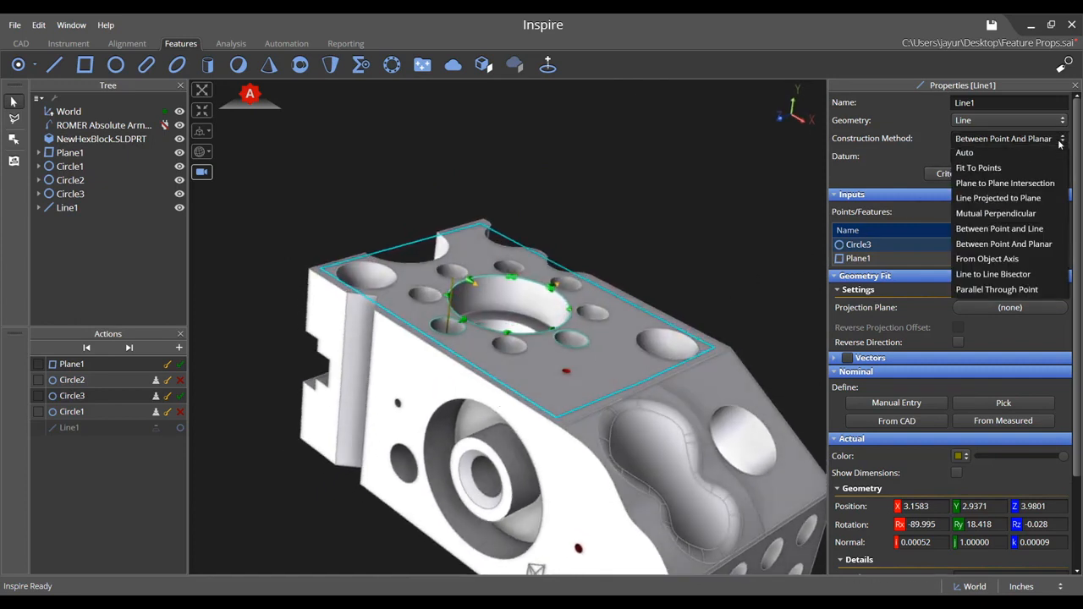
pyautogui.moveTo(999, 228)
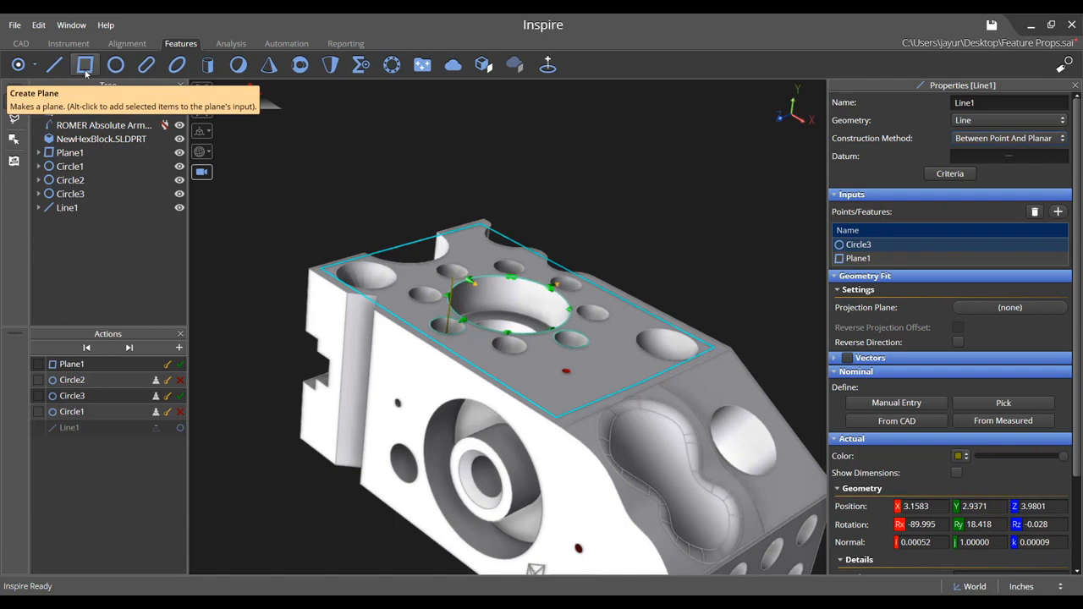
# - Create Plane2 as an Offset Plane (0.5000 offset) and show its empty Inputs section
pyautogui.click(85, 65)
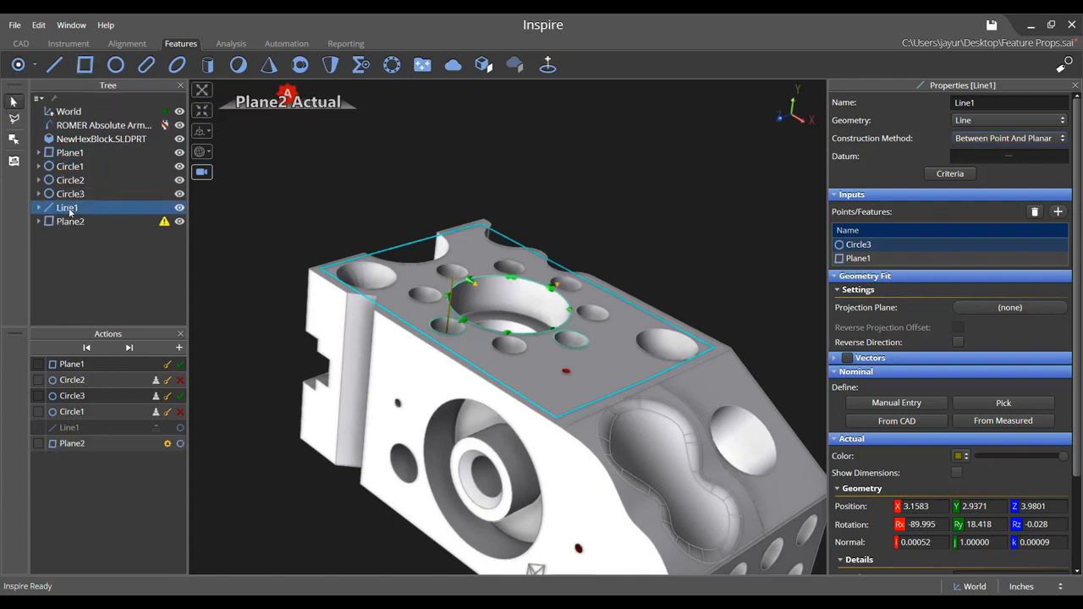
pyautogui.click(71, 221)
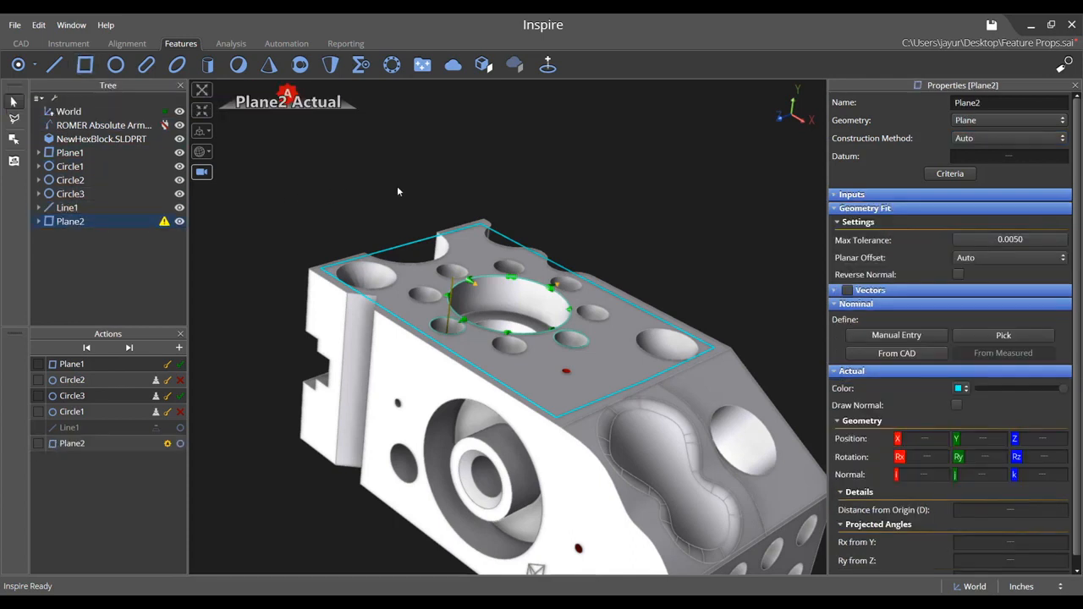
pyautogui.moveTo(1021, 149)
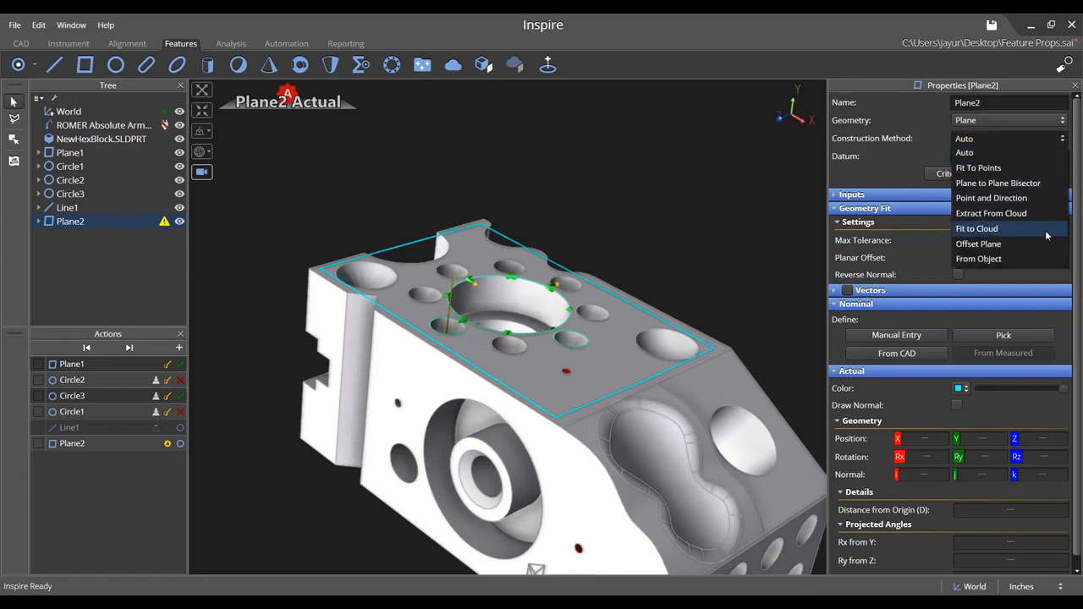
pyautogui.click(978, 244)
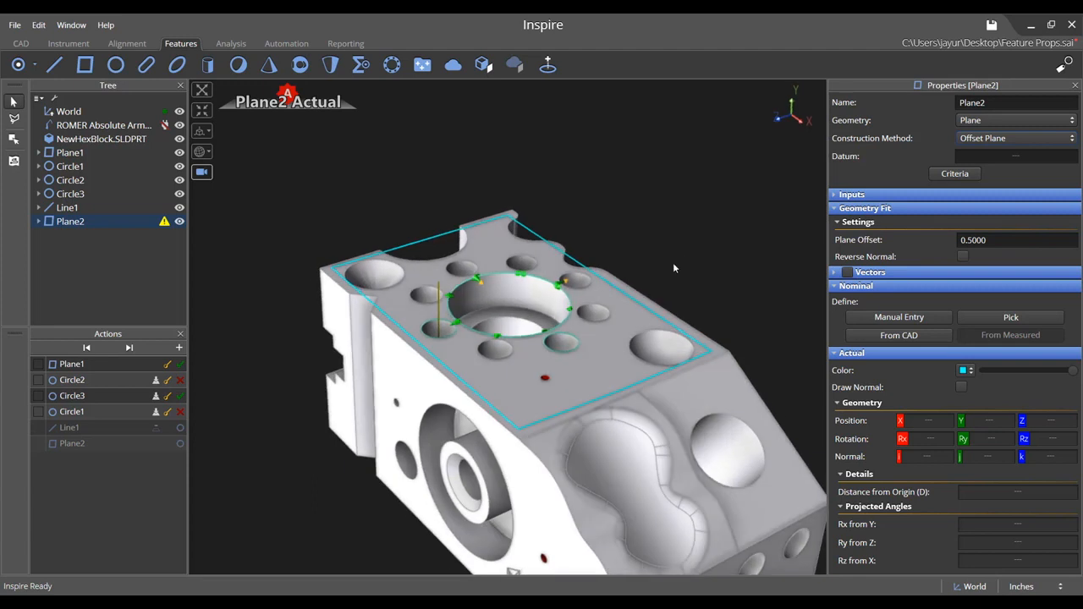
pyautogui.moveTo(796, 266)
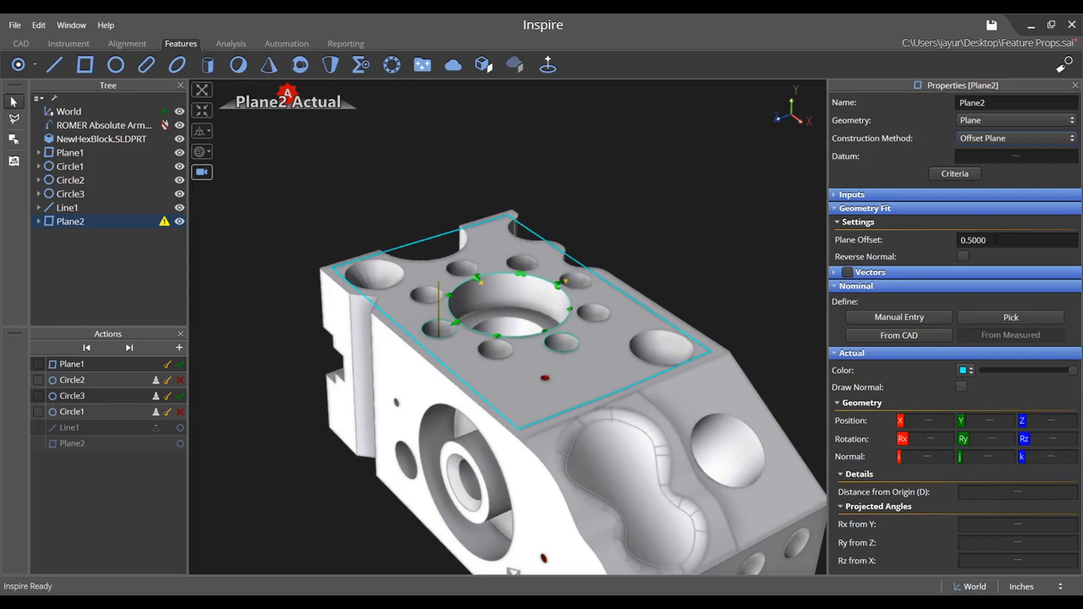
pyautogui.click(852, 194)
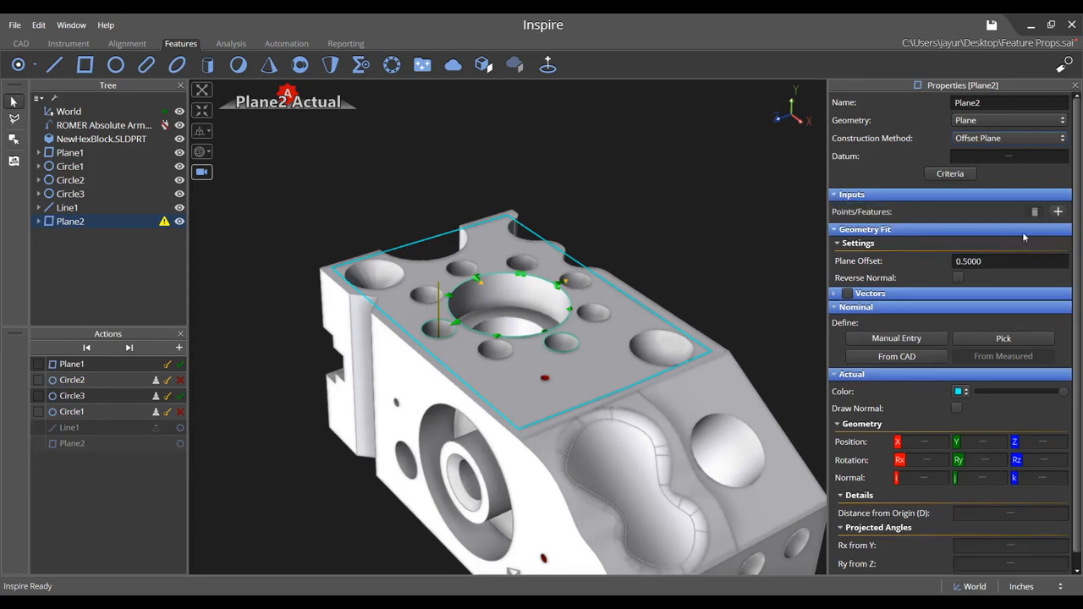
# - Use Plane1 as Plane2's input and set the plane offset to 1in+.75in (1.7500)
pyautogui.click(1058, 212)
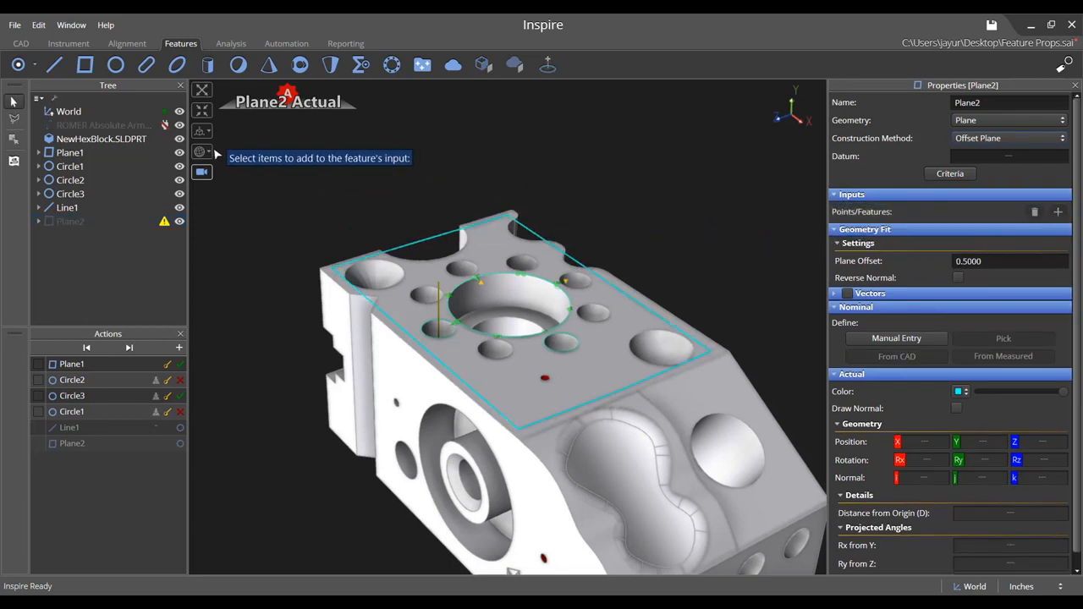
pyautogui.click(70, 152)
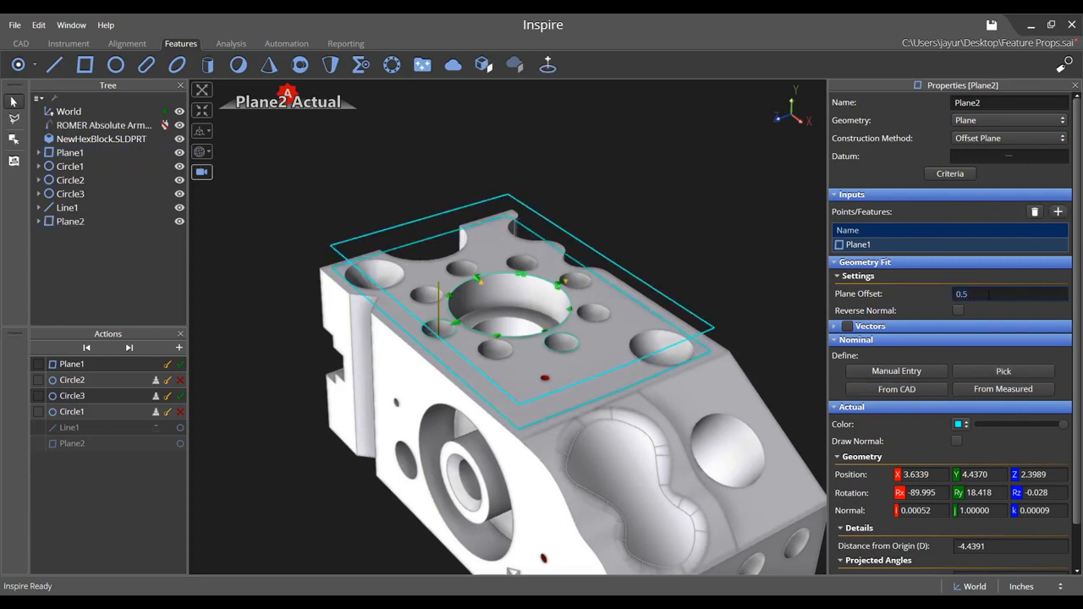
pyautogui.write('1in+')
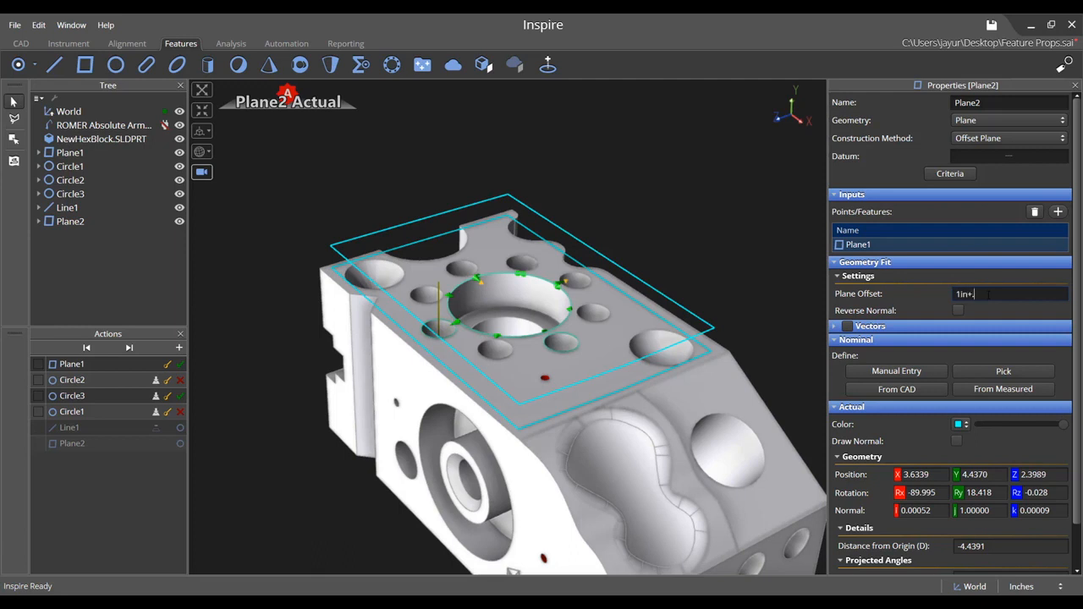
pyautogui.write('.75in')
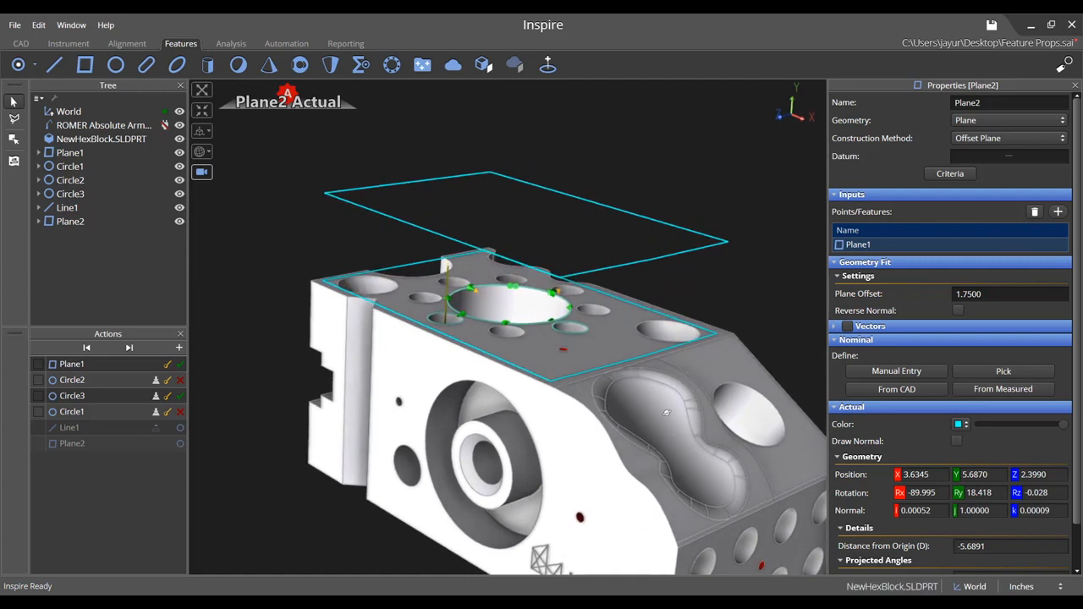
pyautogui.moveTo(666, 413)
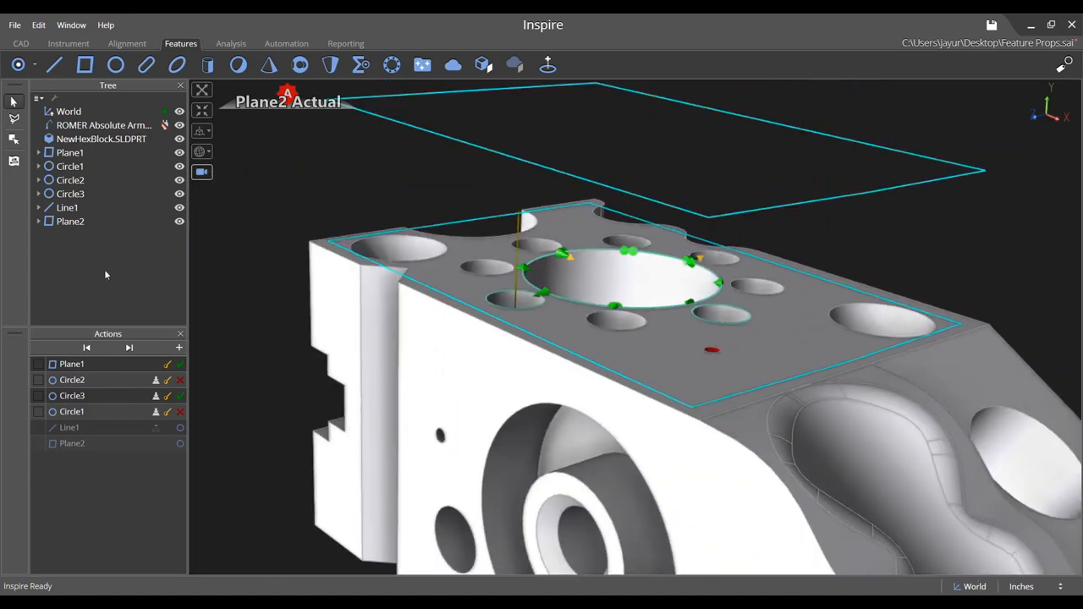
# - Expand and collapse the Plane1 and Circle1 input points P1–P8, ending on Circle3's contents
pyautogui.click(38, 152)
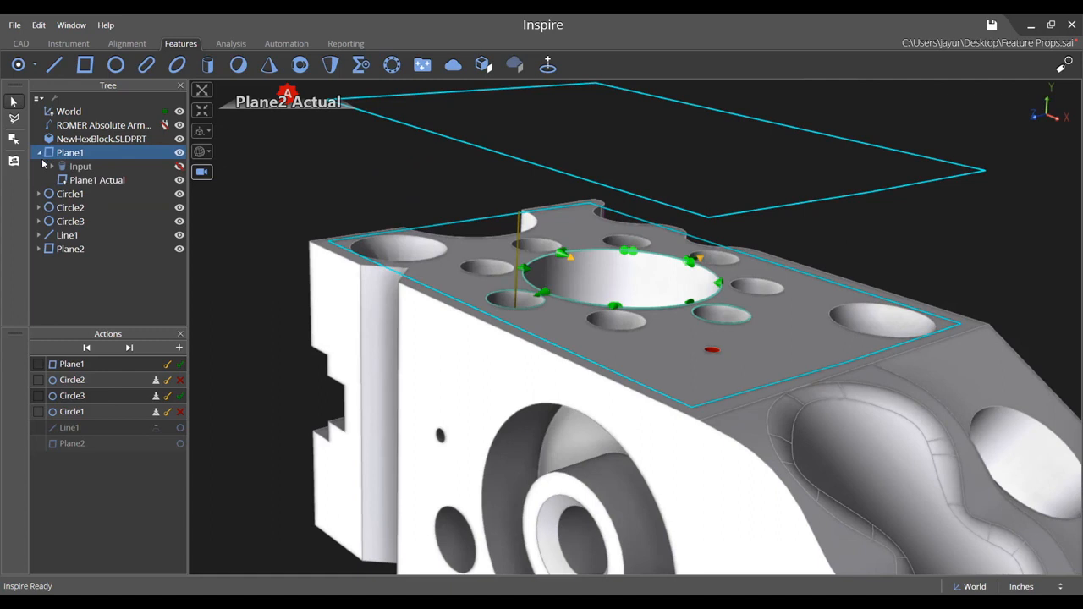
pyautogui.click(39, 194)
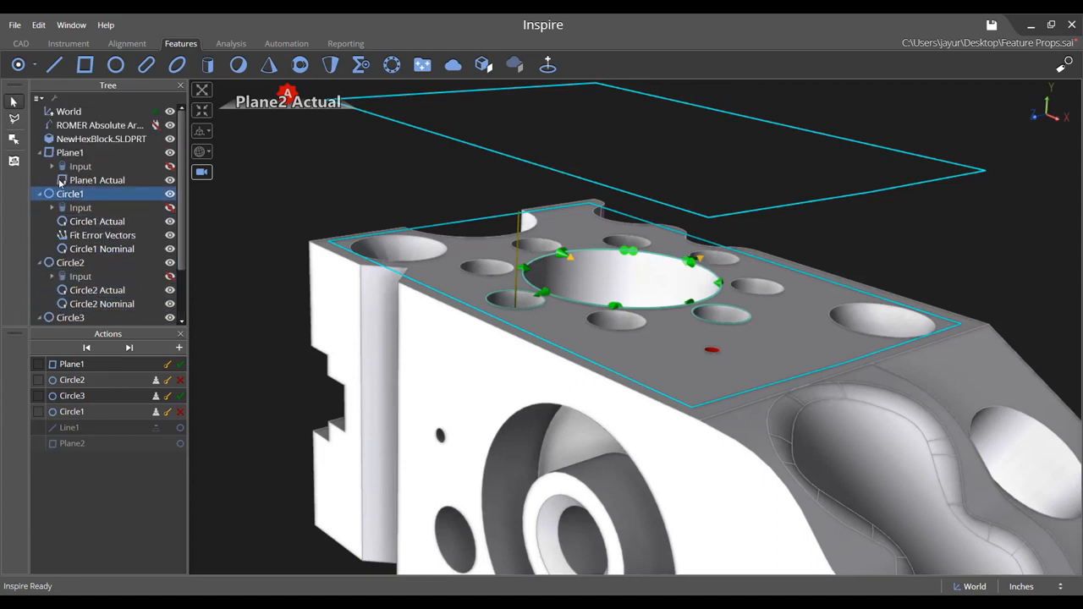
pyautogui.click(53, 166)
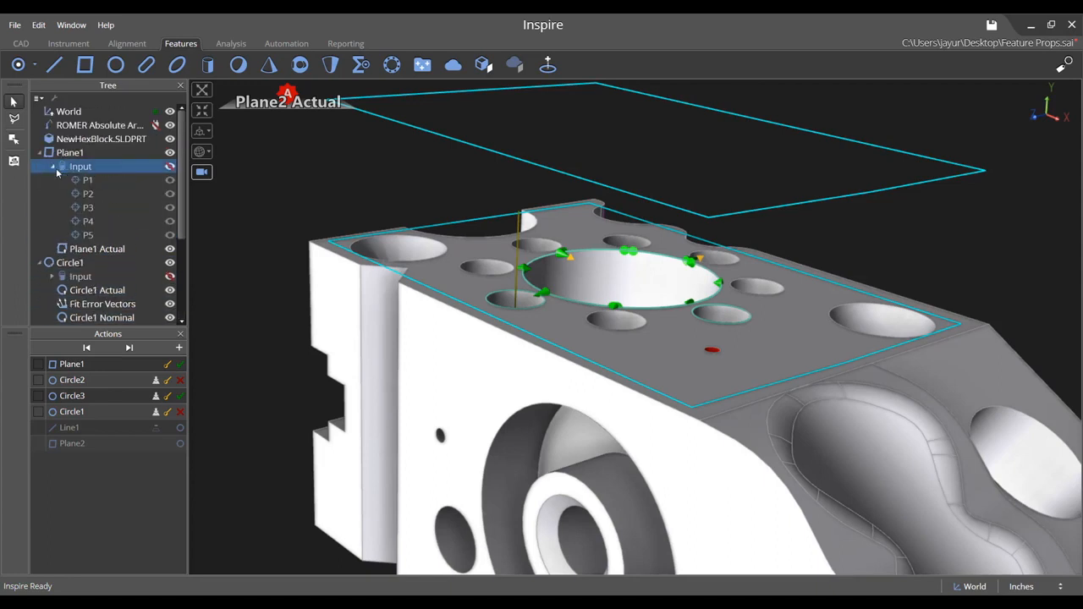
pyautogui.click(52, 166)
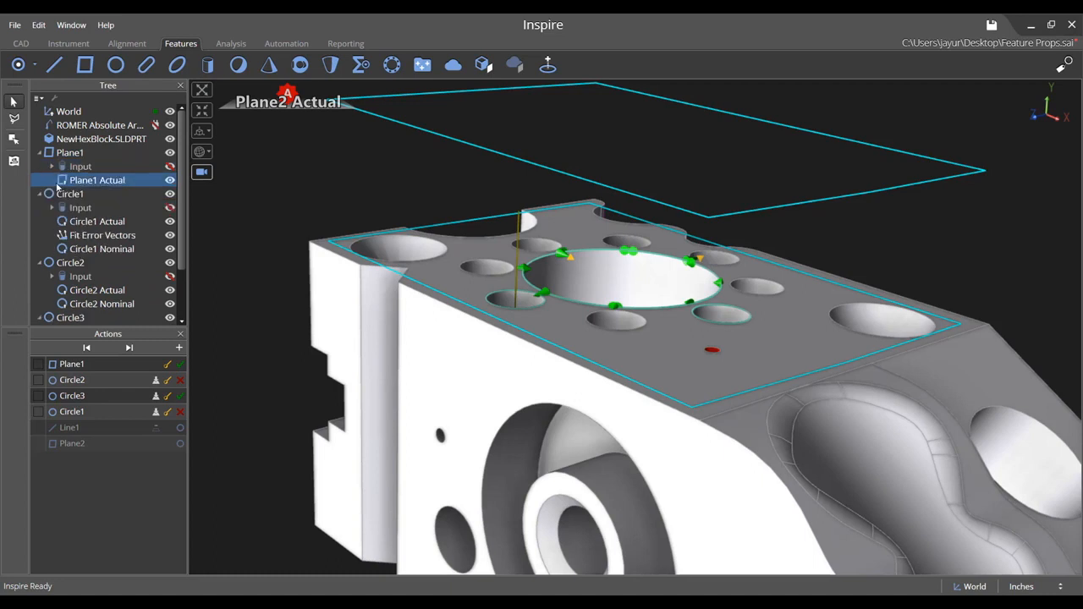
pyautogui.click(51, 208)
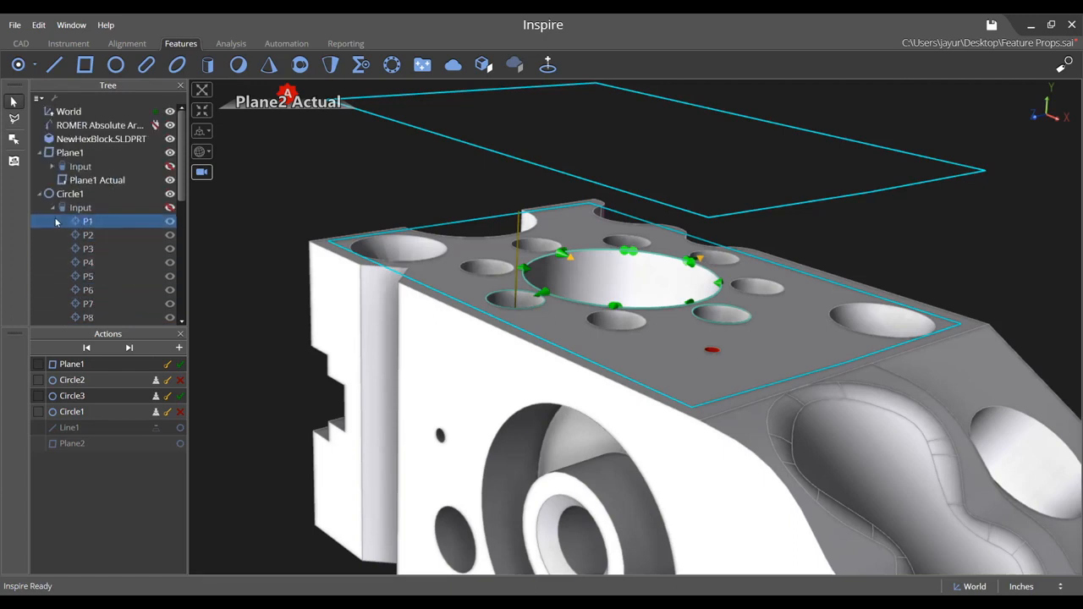
pyautogui.click(70, 193)
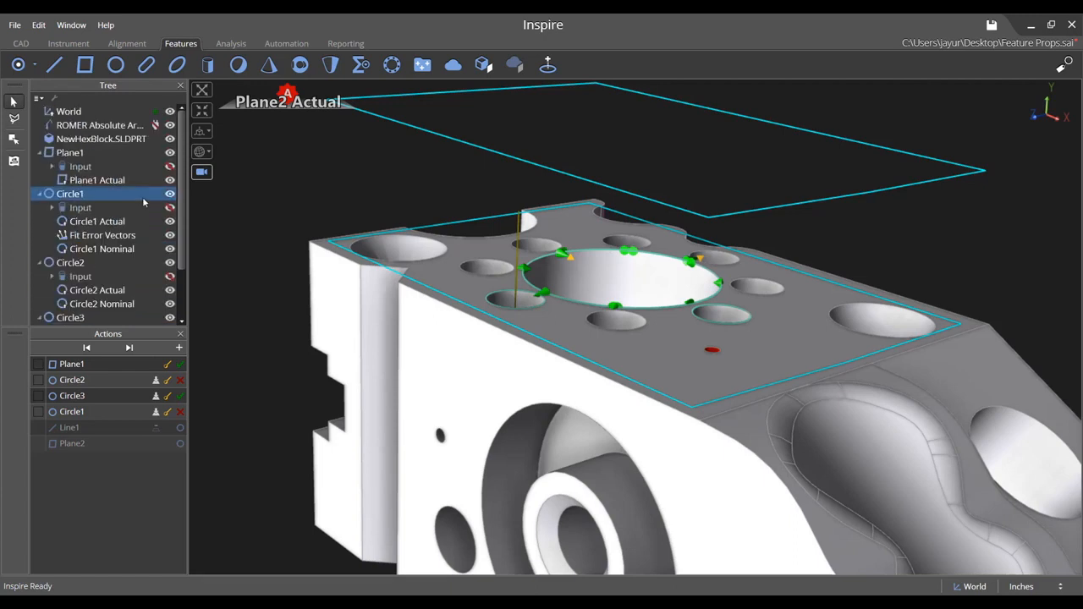
pyautogui.click(169, 194)
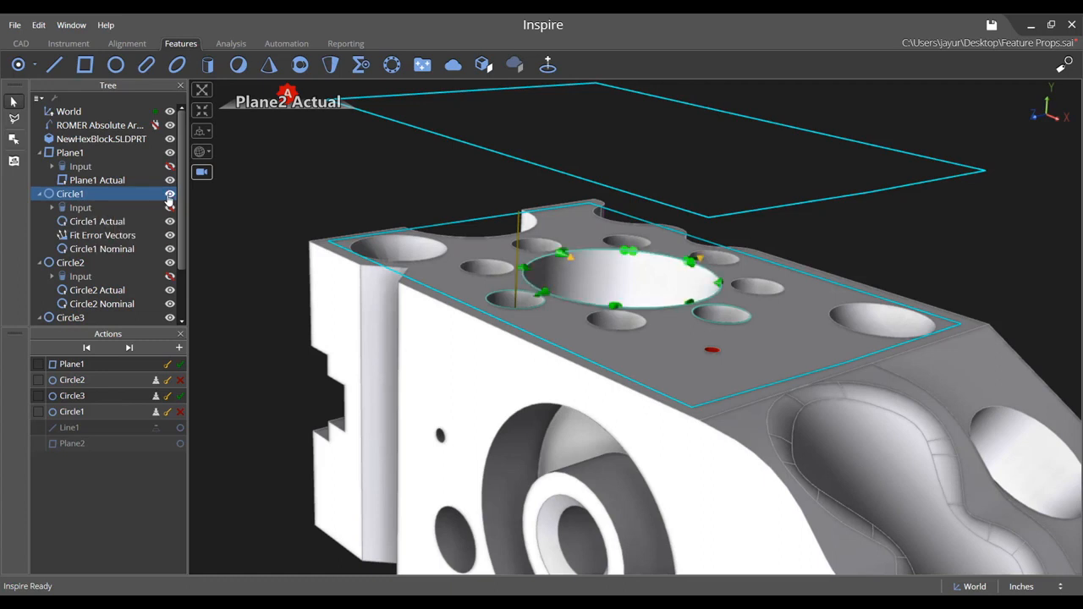
pyautogui.moveTo(109, 193)
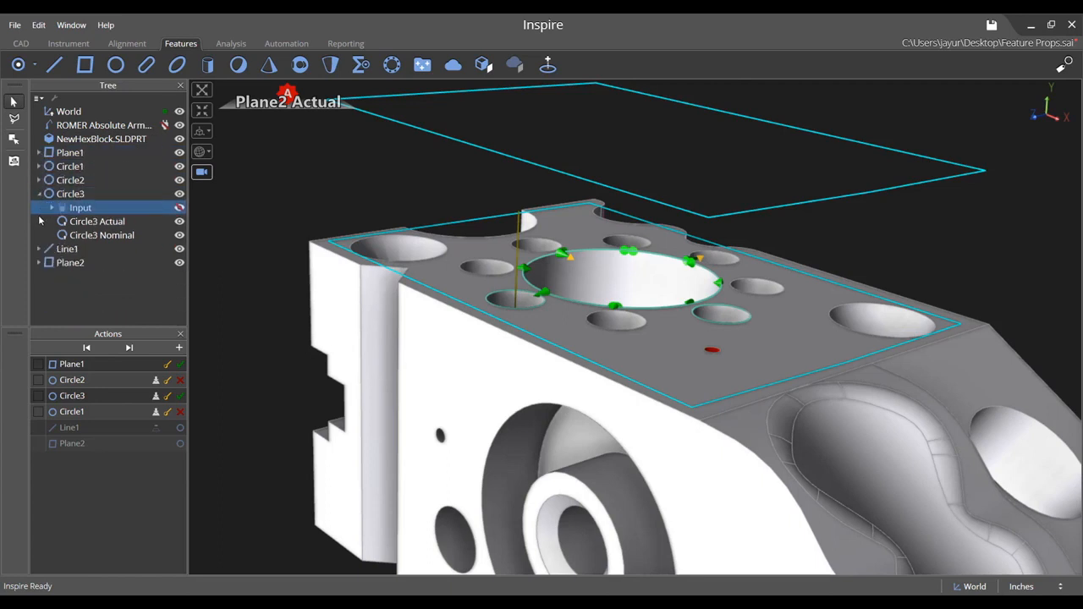
# - Expand Line1's Input node and delete Circle3 and Plane1 from it, leaving Line1 flagged
pyautogui.click(39, 194)
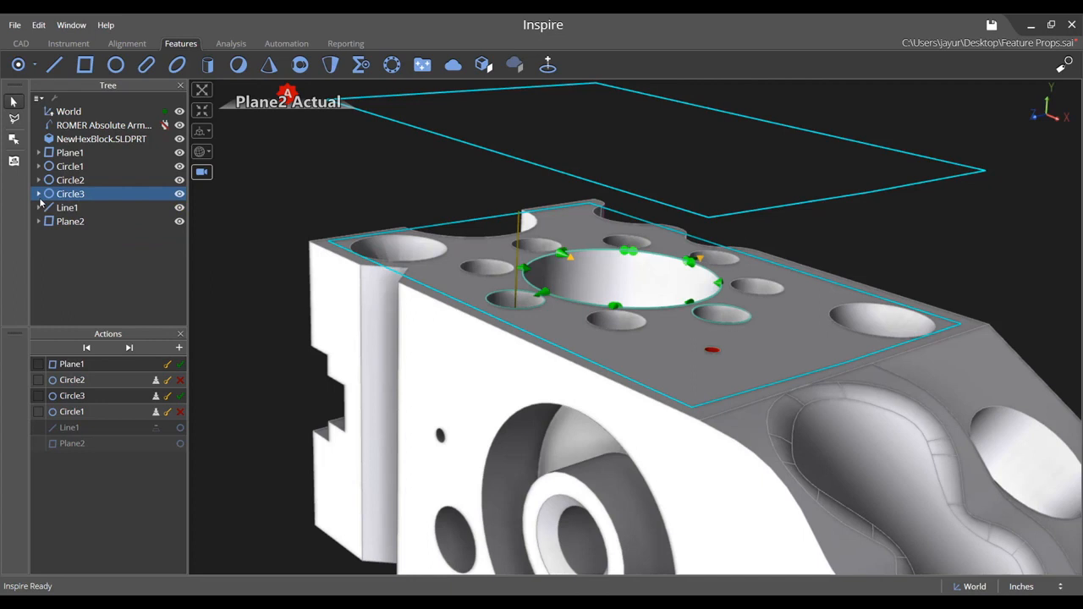
pyautogui.click(67, 207)
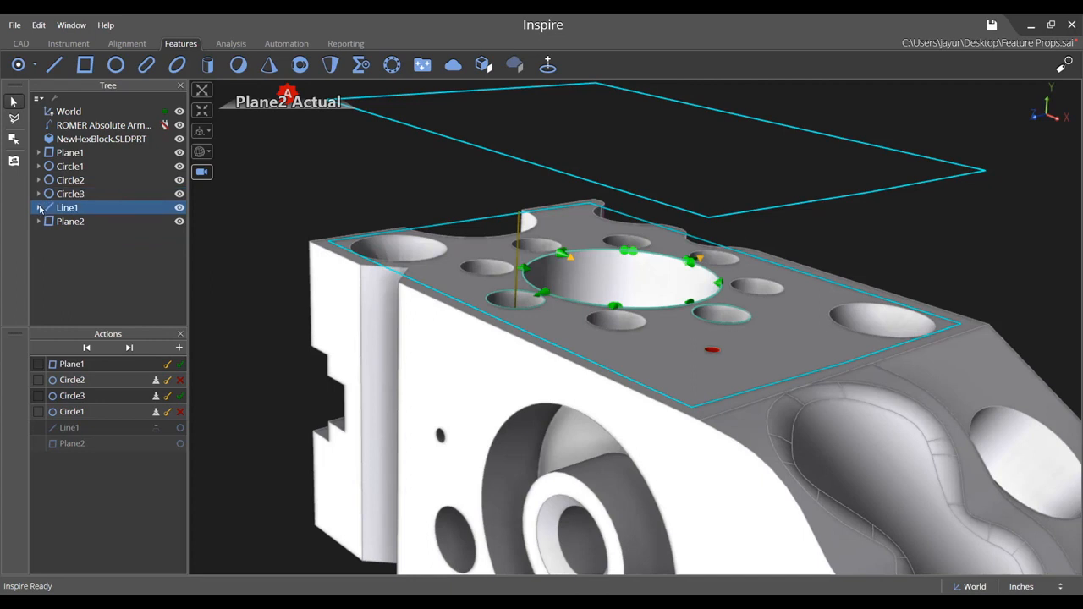
pyautogui.click(38, 207)
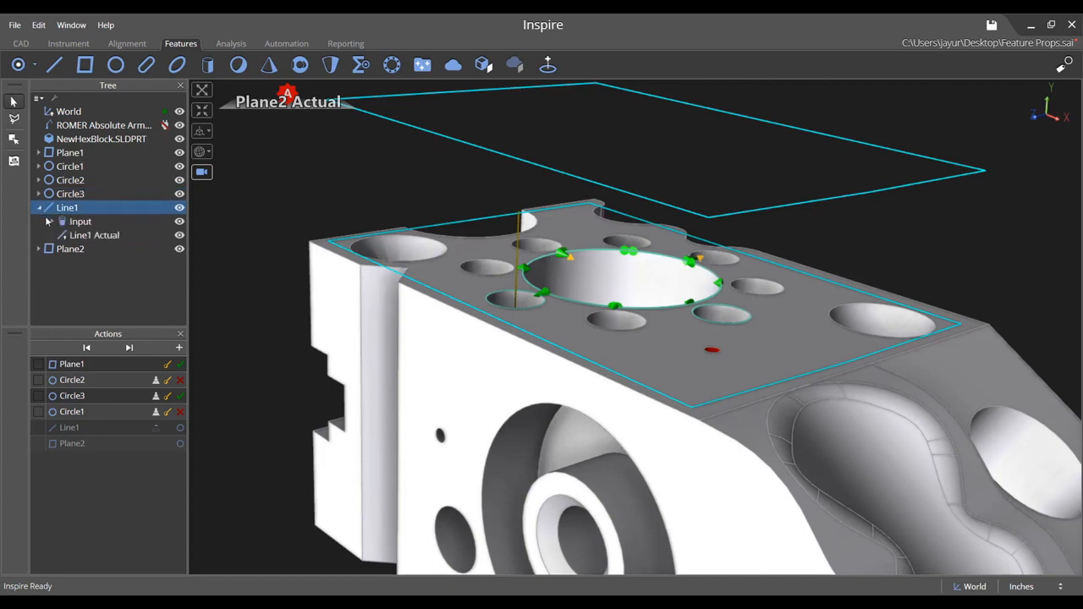
pyautogui.click(49, 220)
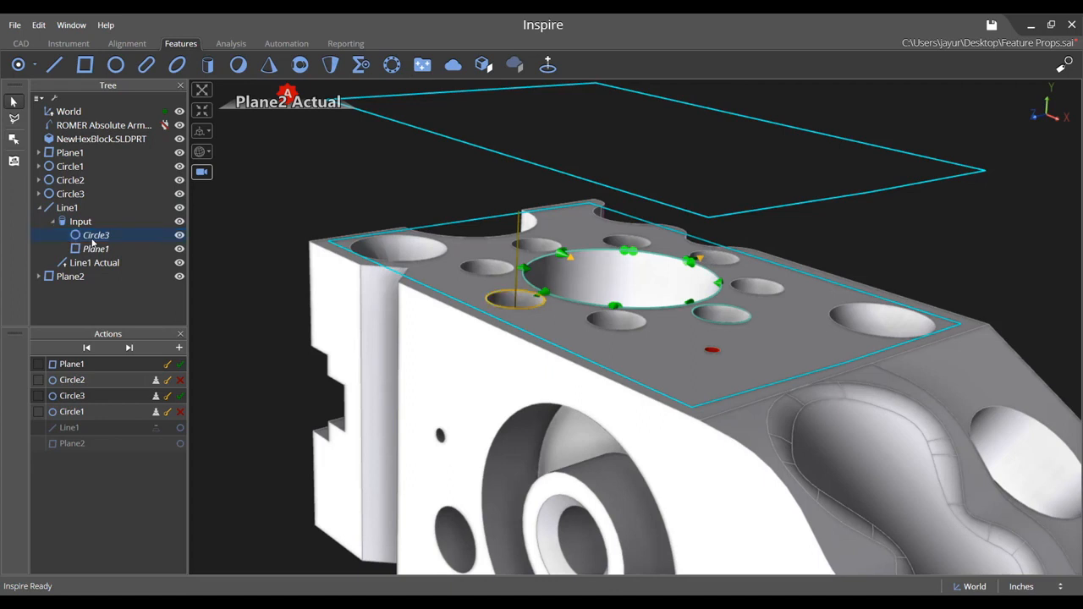
pyautogui.click(95, 248)
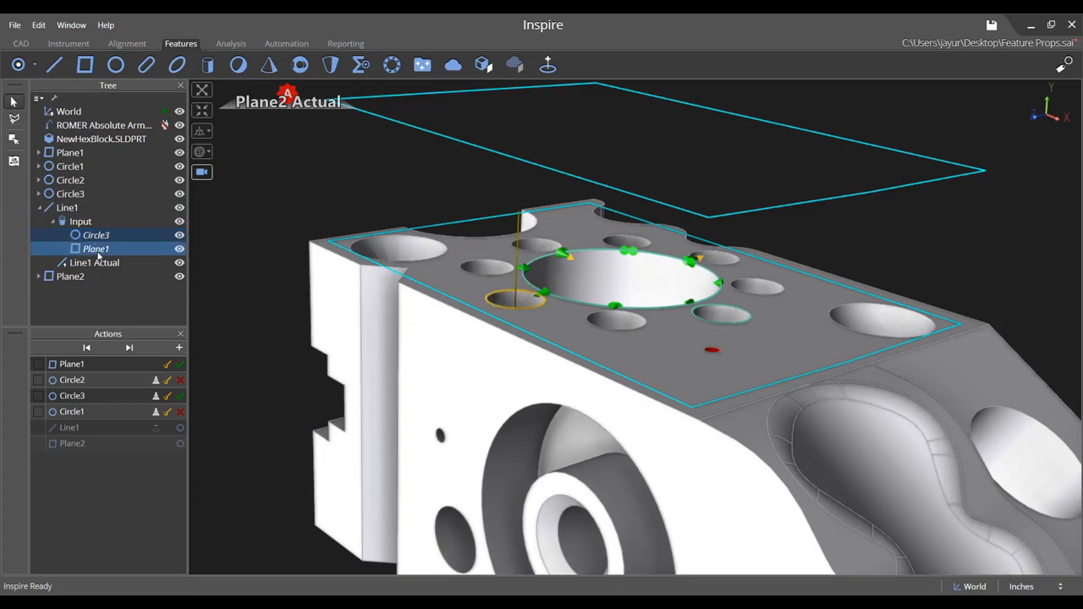
pyautogui.click(96, 248)
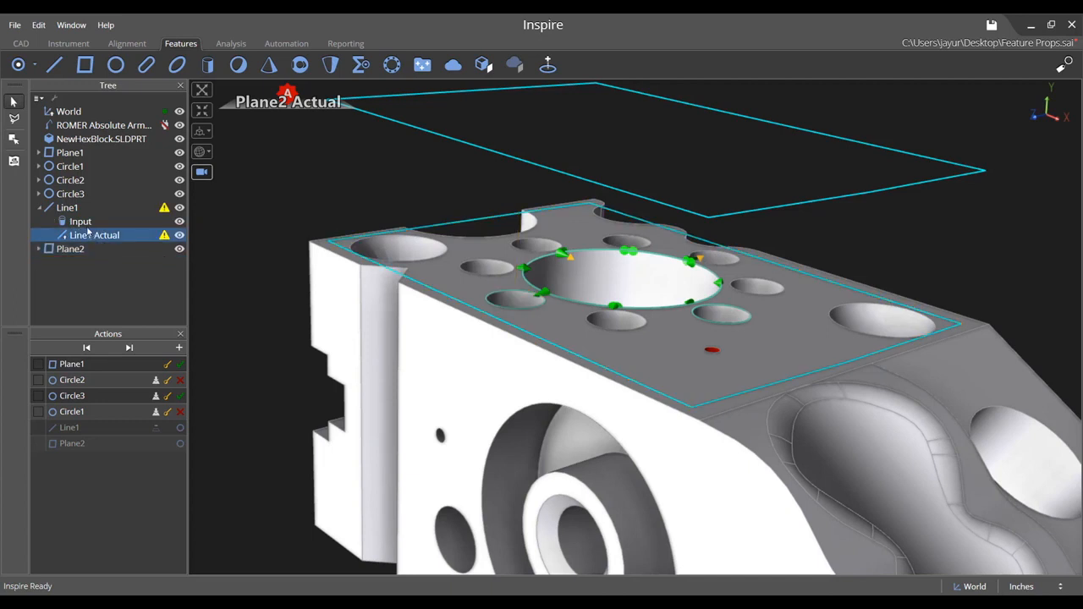
# - Drag Circle3 and Plane1 back onto Line1's Input node to clear its warnings
pyautogui.click(70, 166)
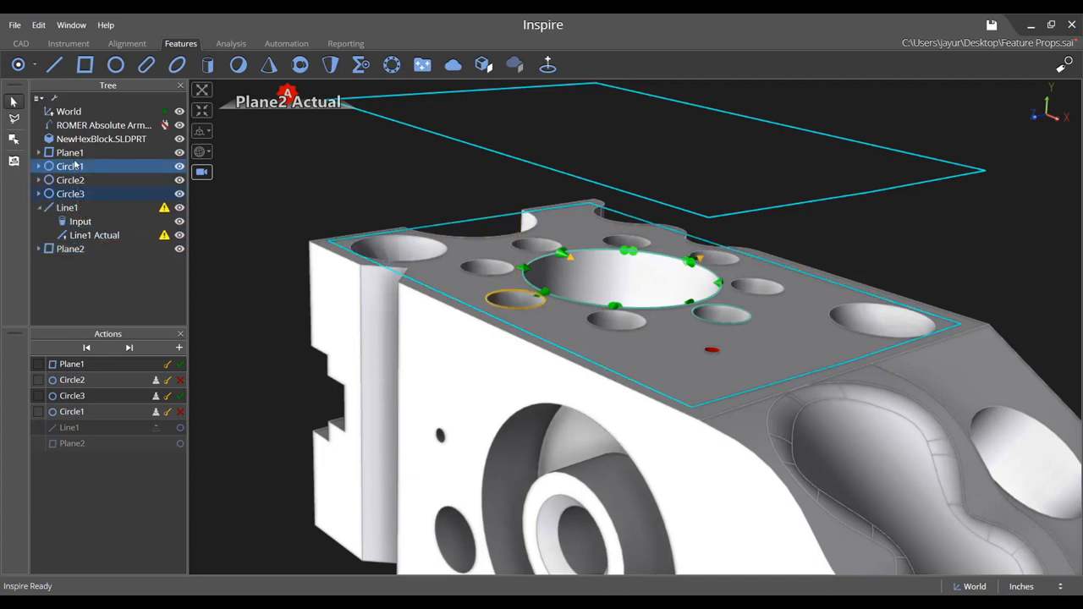
pyautogui.click(70, 152)
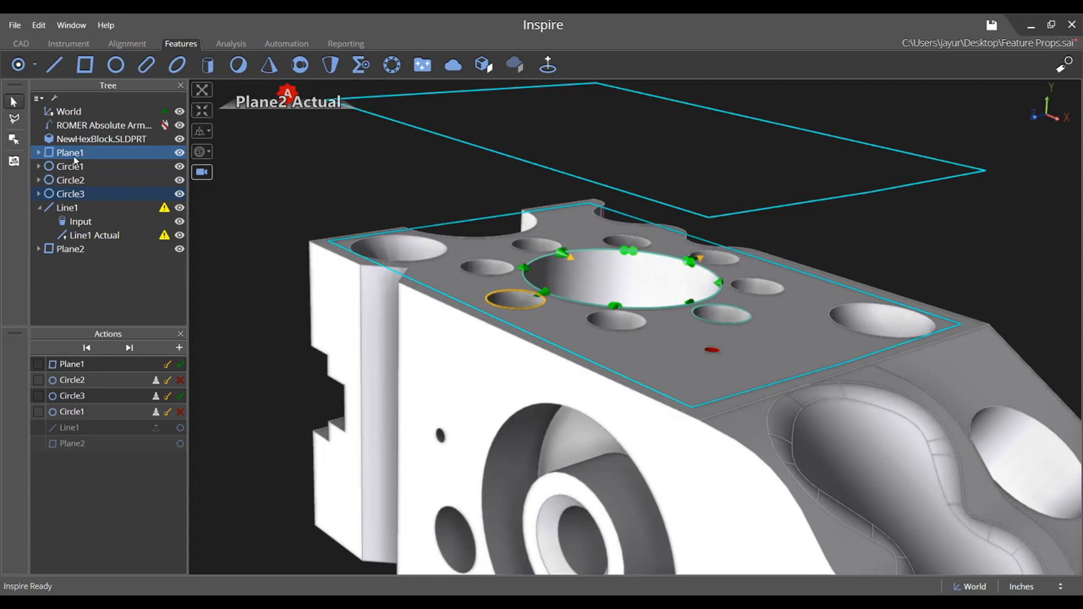
pyautogui.click(70, 166)
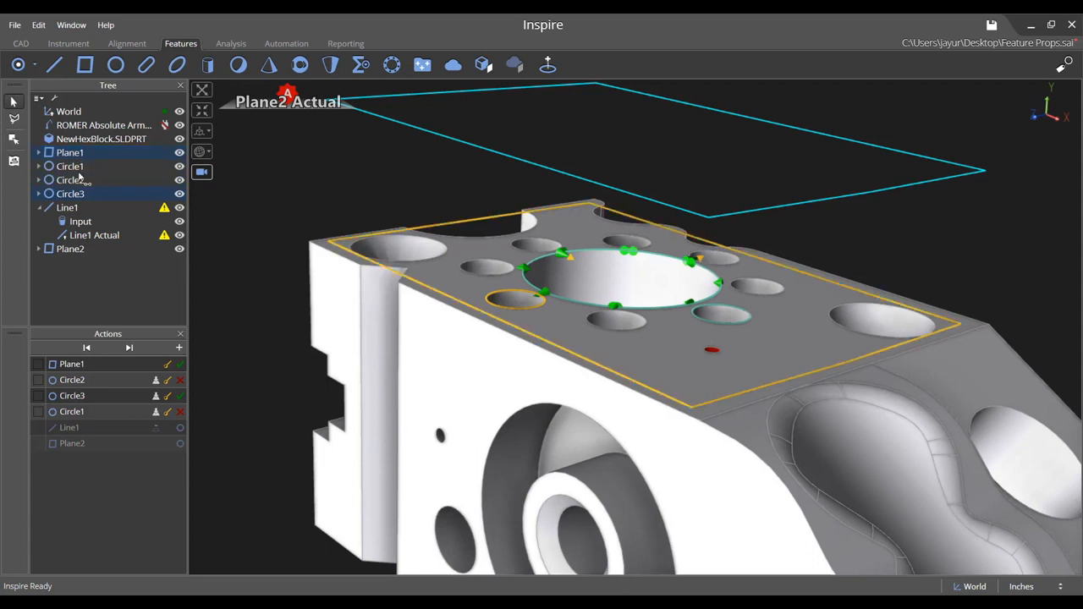
pyautogui.click(79, 221)
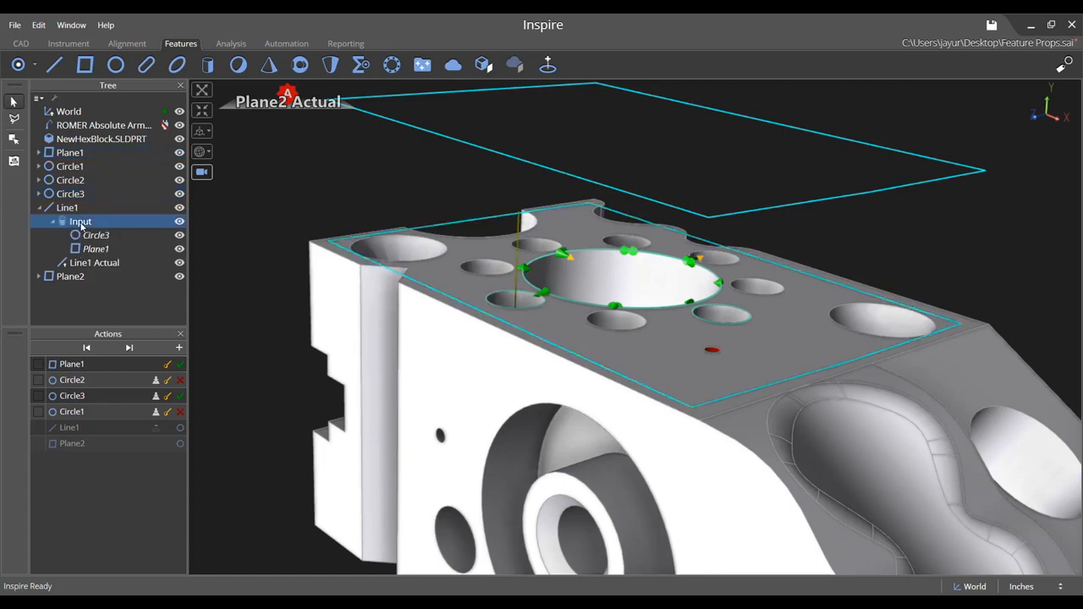